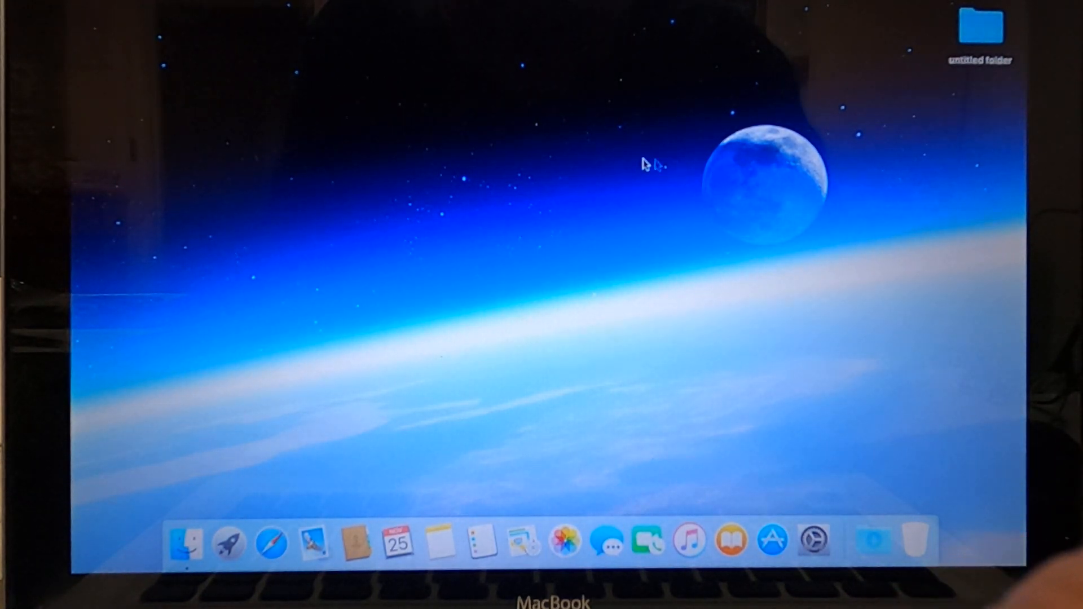
mouse_move(436, 115)
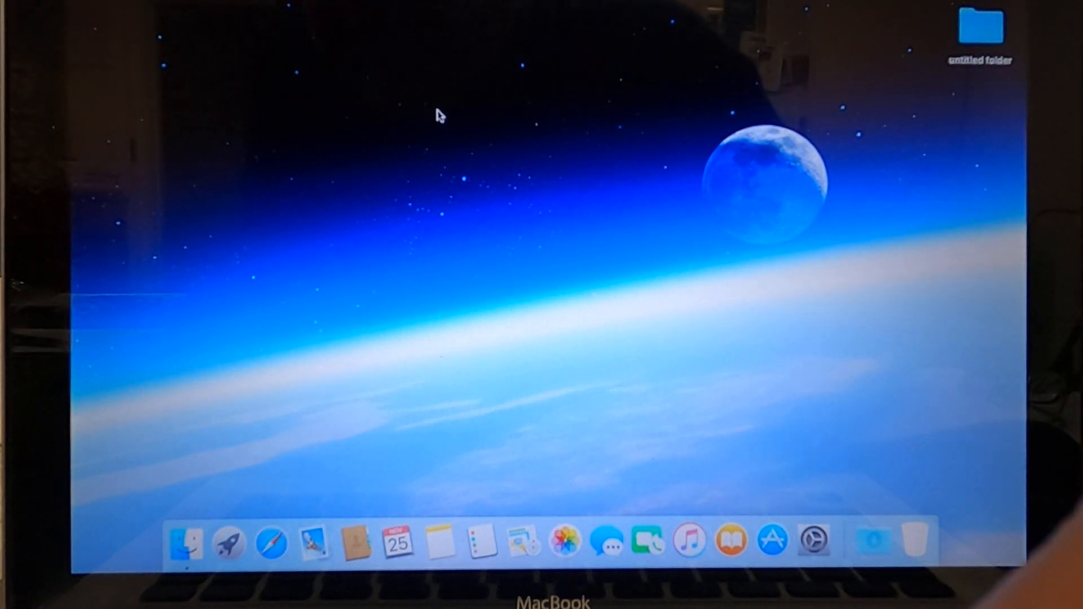
mouse_move(362, 88)
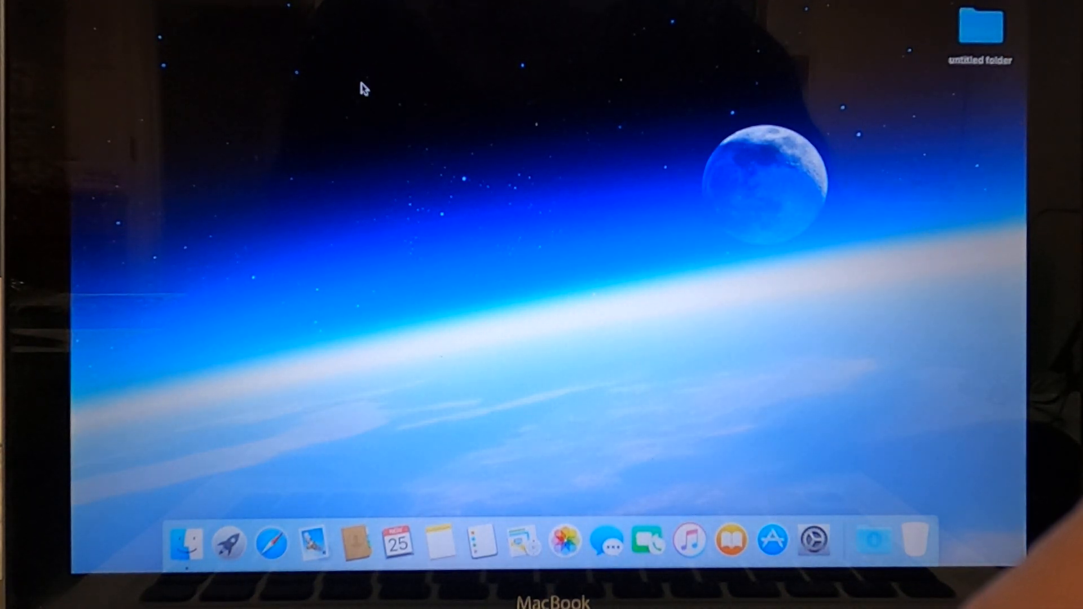
mouse_move(475, 124)
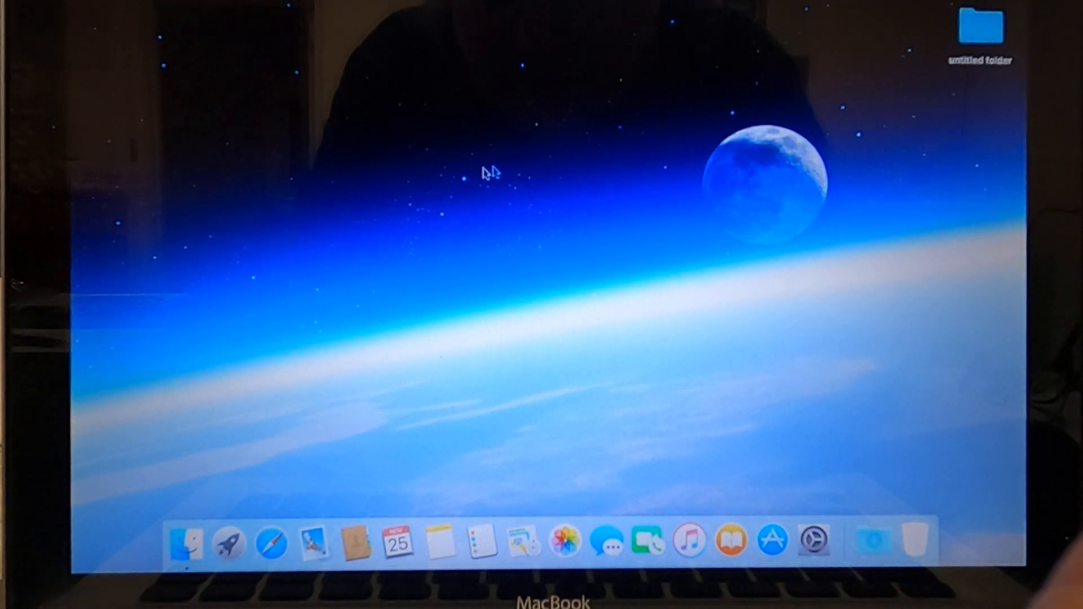
mouse_move(385, 165)
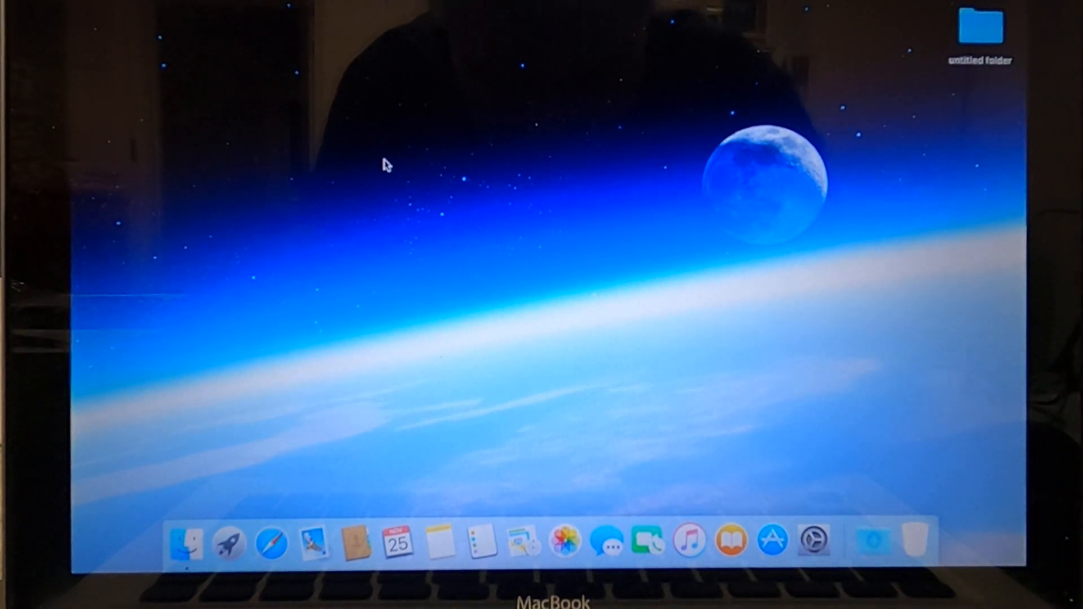
mouse_move(426, 180)
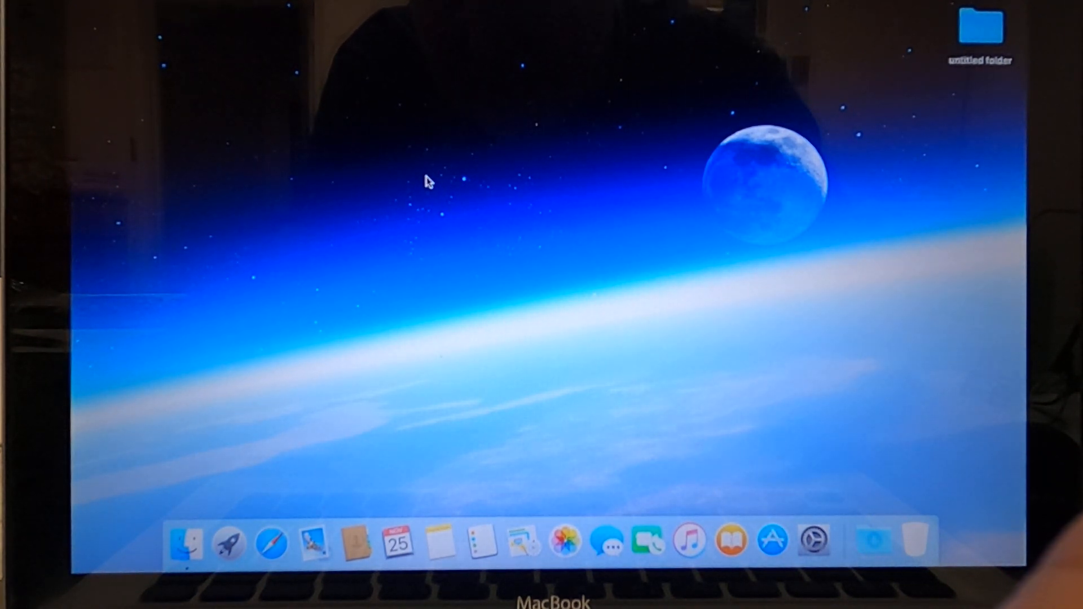
mouse_move(272, 542)
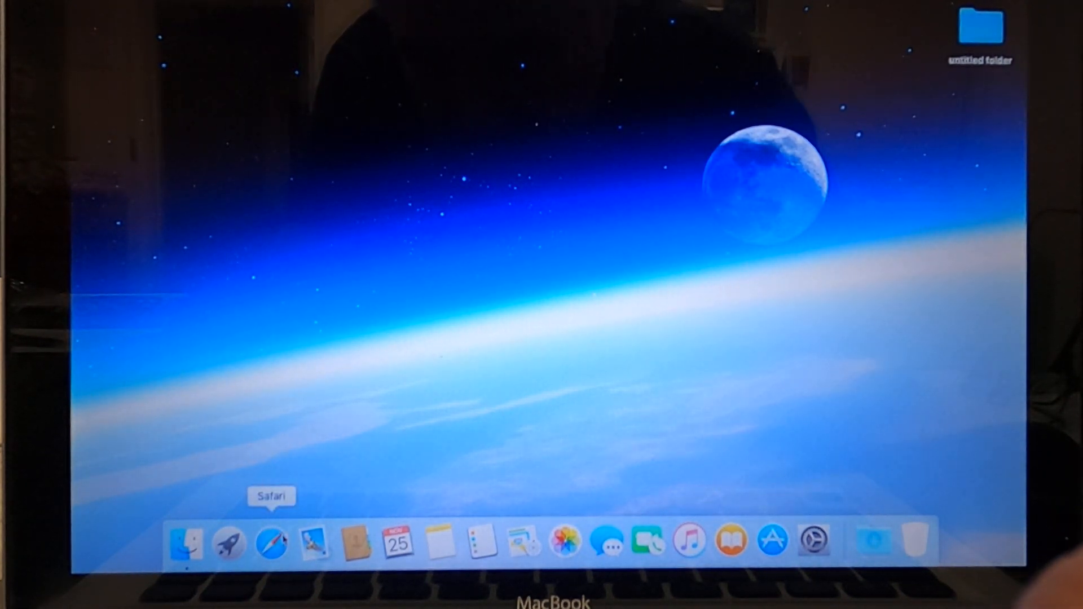
mouse_move(314, 540)
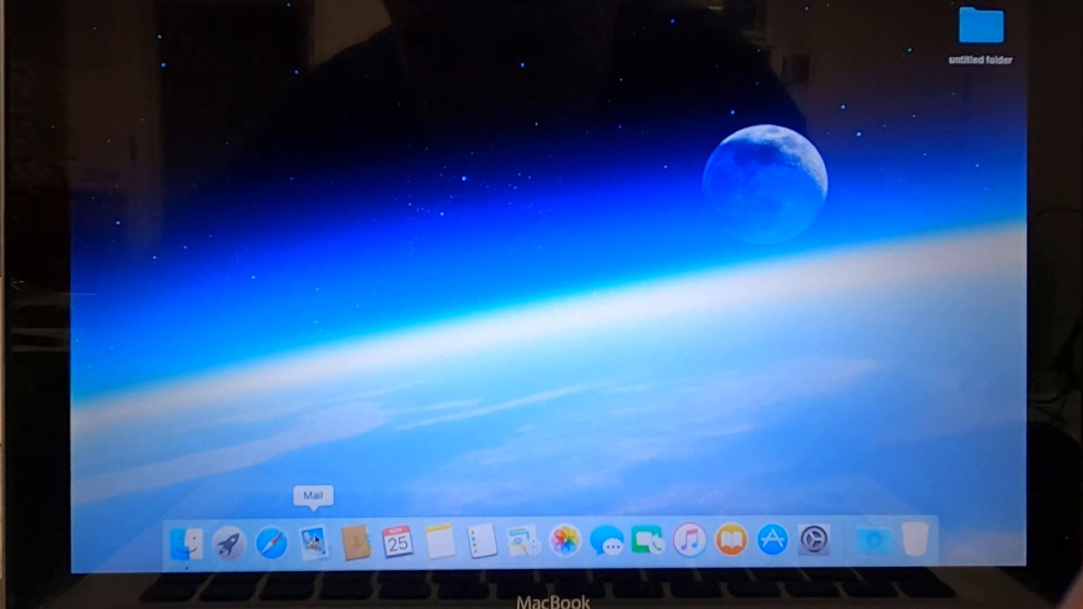
Show and dismiss the Mail app's Dock options, then open and close an All My Files window.
right_click(314, 542)
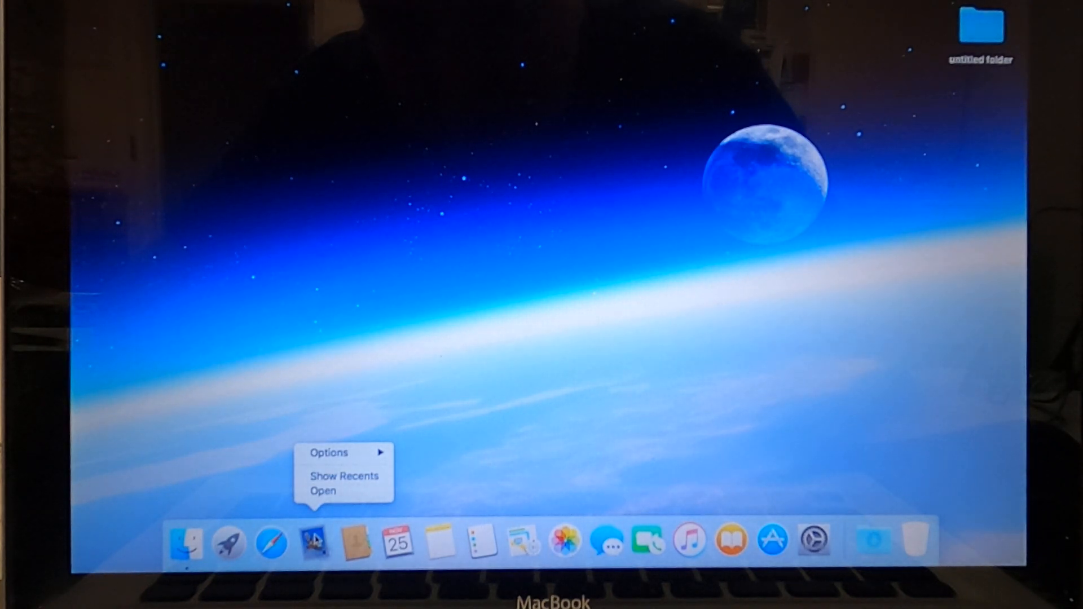
mouse_move(494, 312)
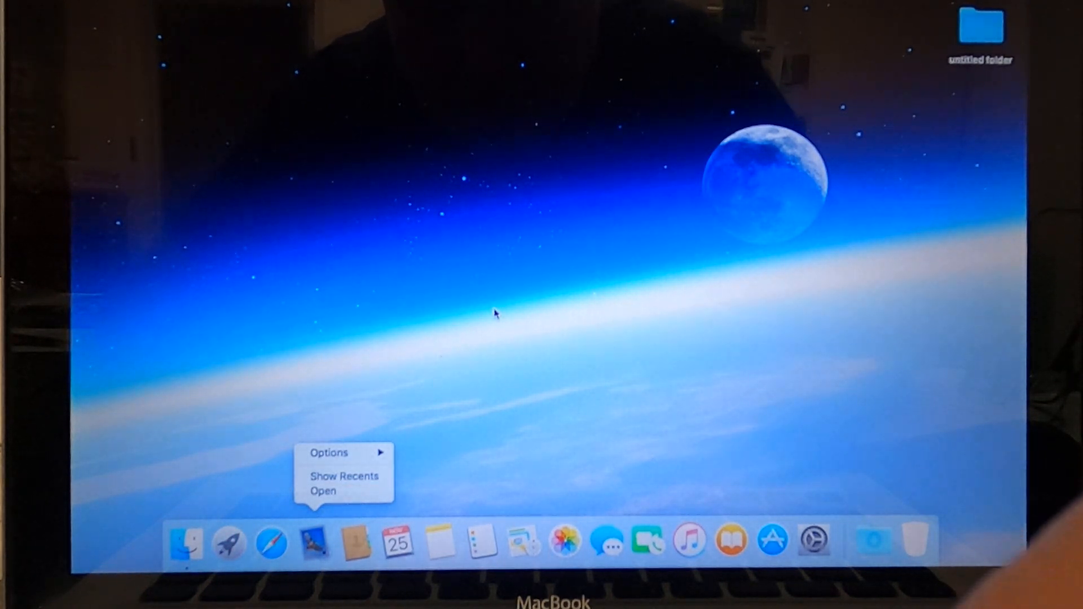
click(501, 235)
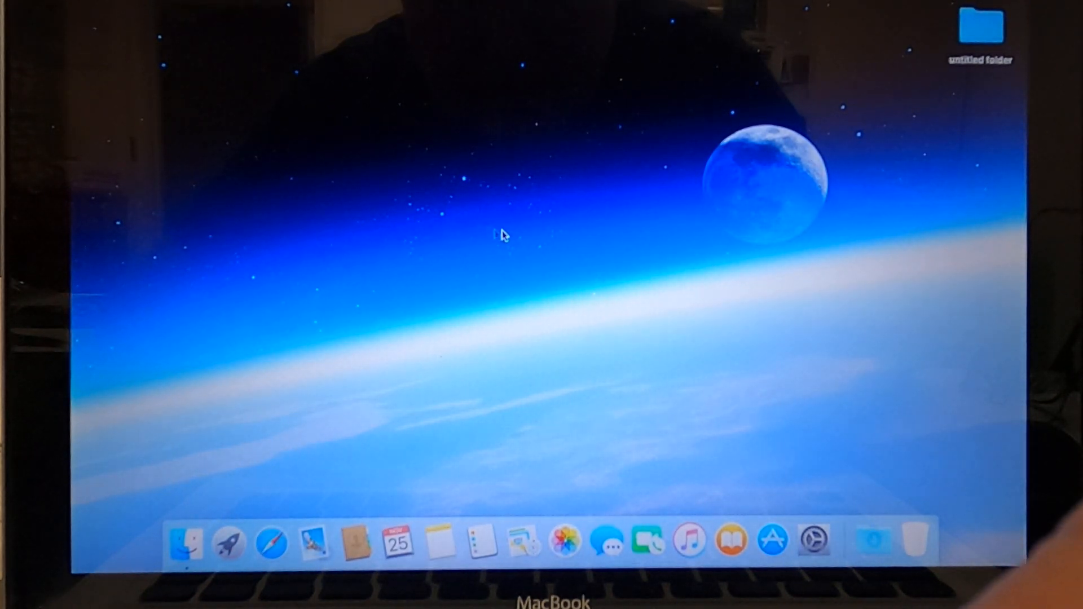
mouse_move(310, 458)
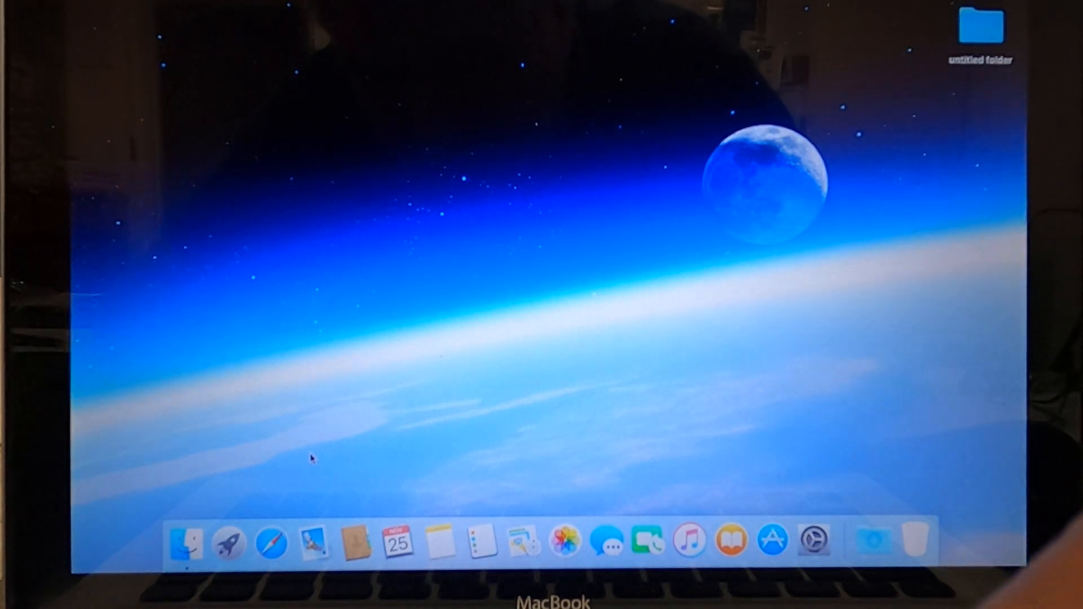
click(184, 540)
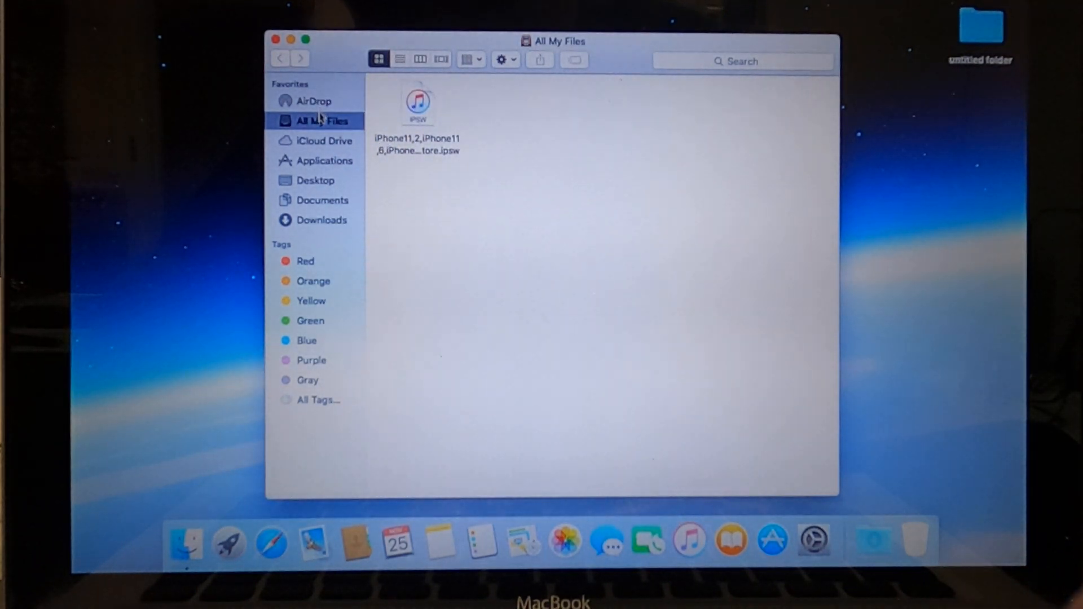
mouse_move(196, 118)
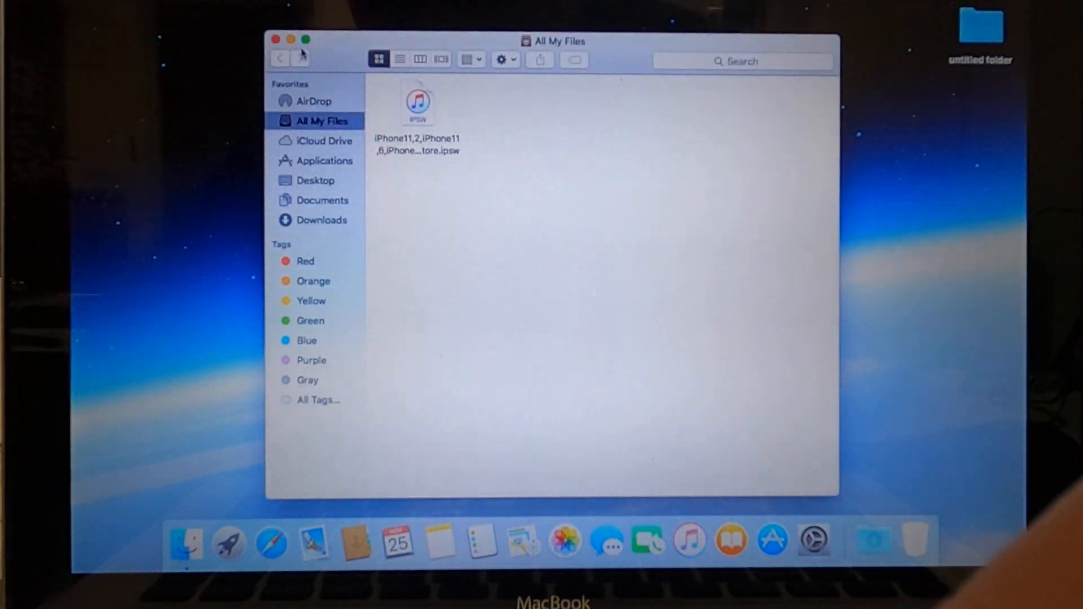
click(276, 40)
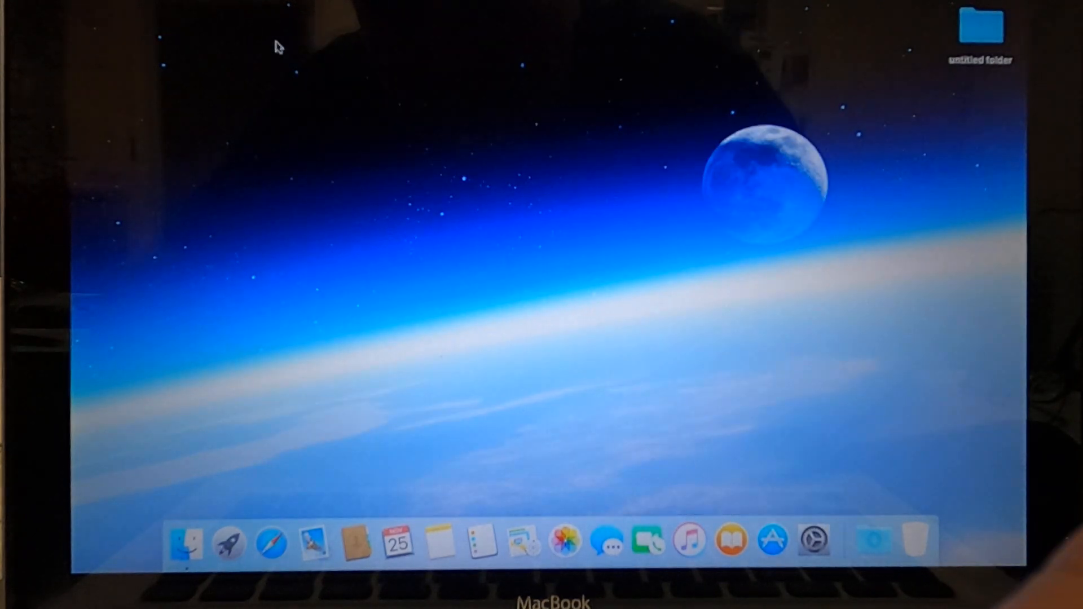
mouse_move(313, 543)
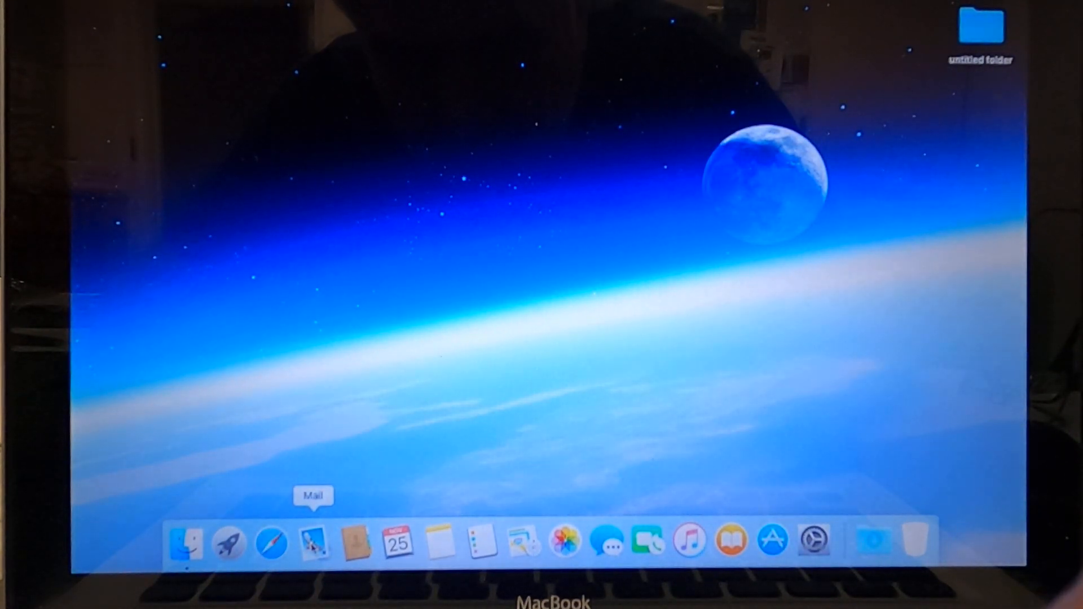
right_click(313, 542)
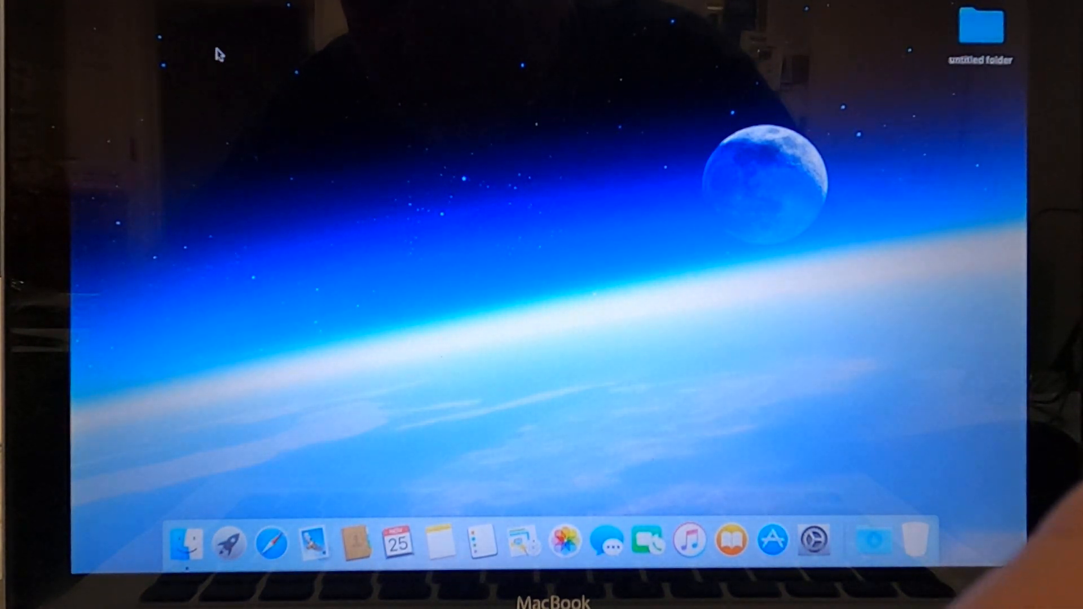
mouse_move(565, 540)
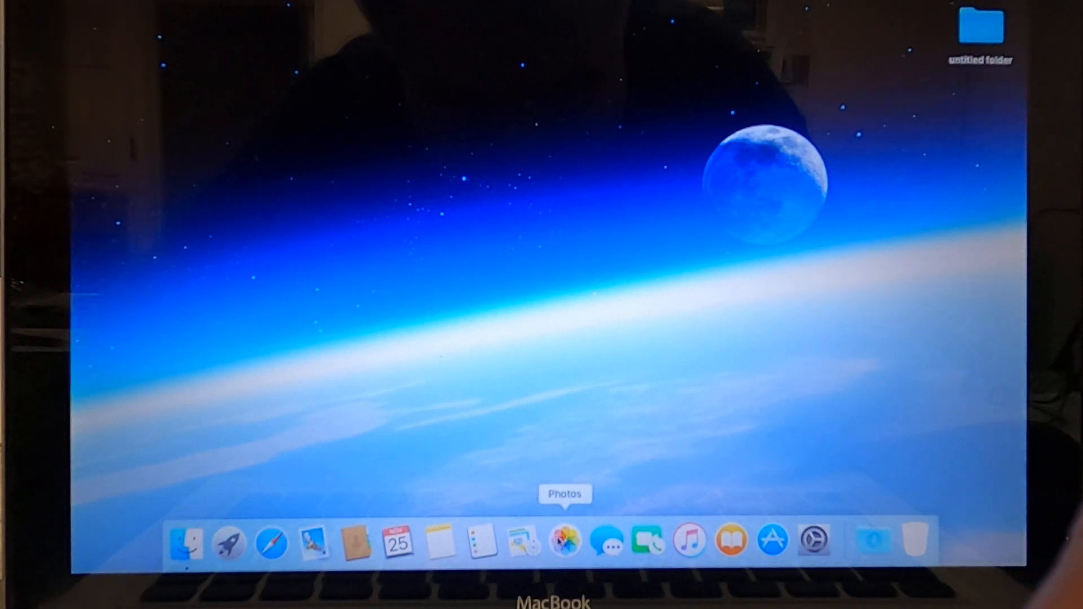
mouse_move(813, 541)
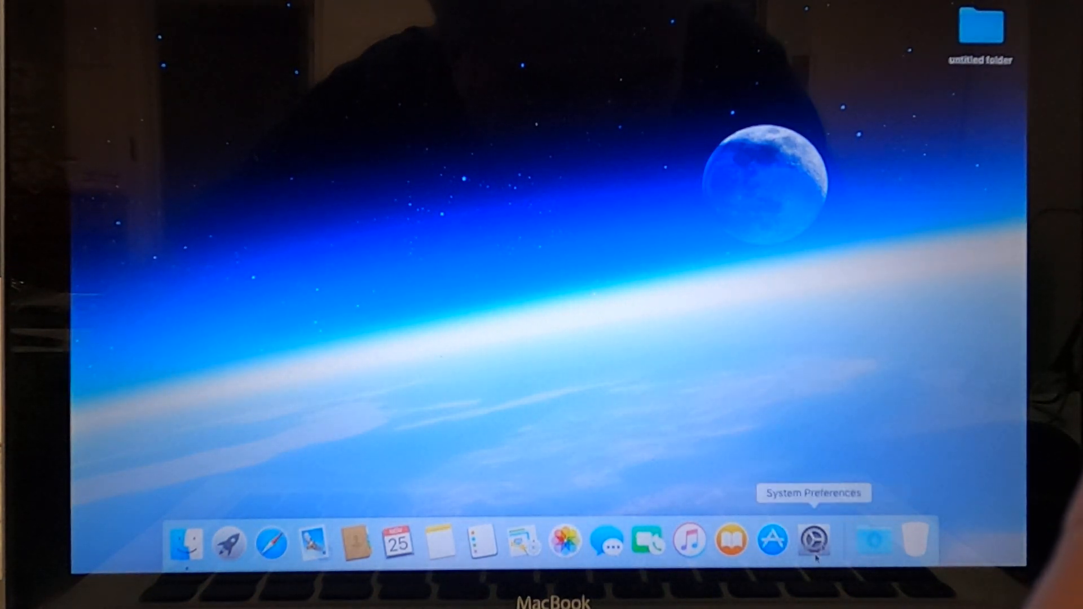
mouse_move(688, 540)
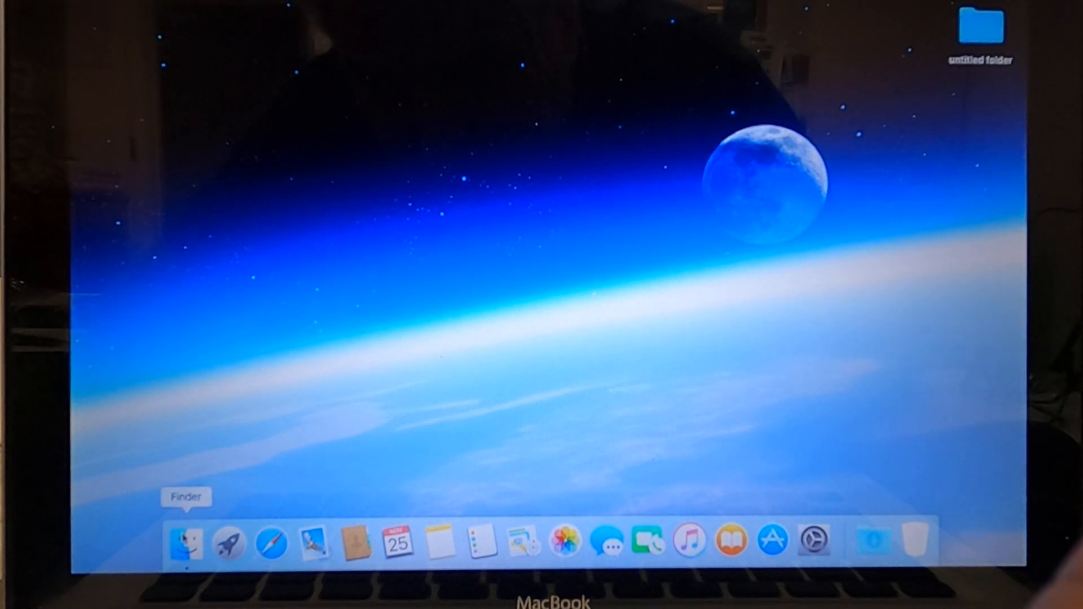
Open a Finder window on Applications and select the Dashboard application.
click(184, 540)
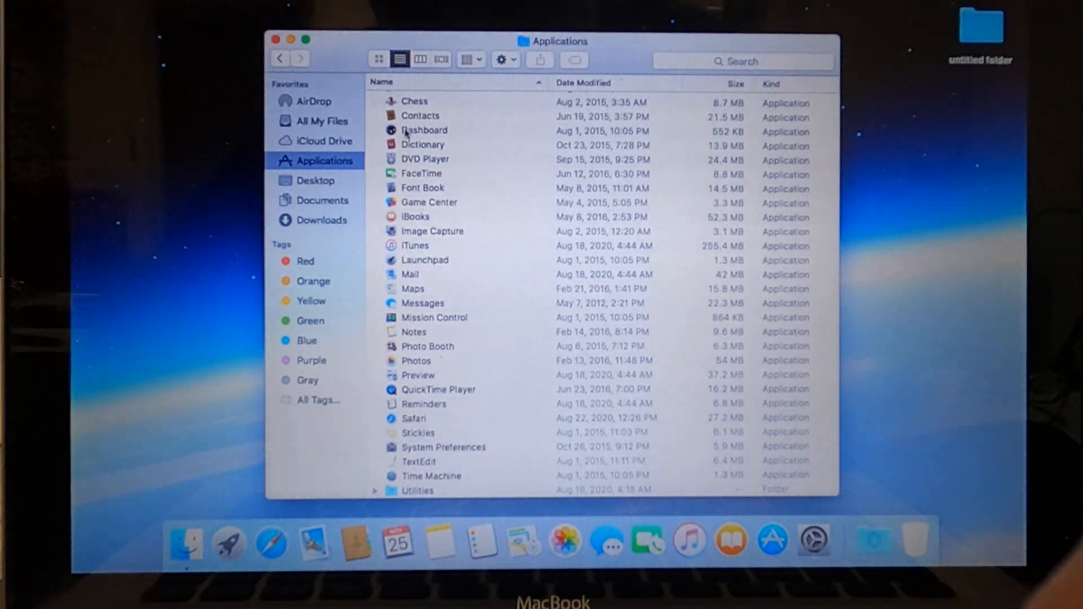
click(424, 131)
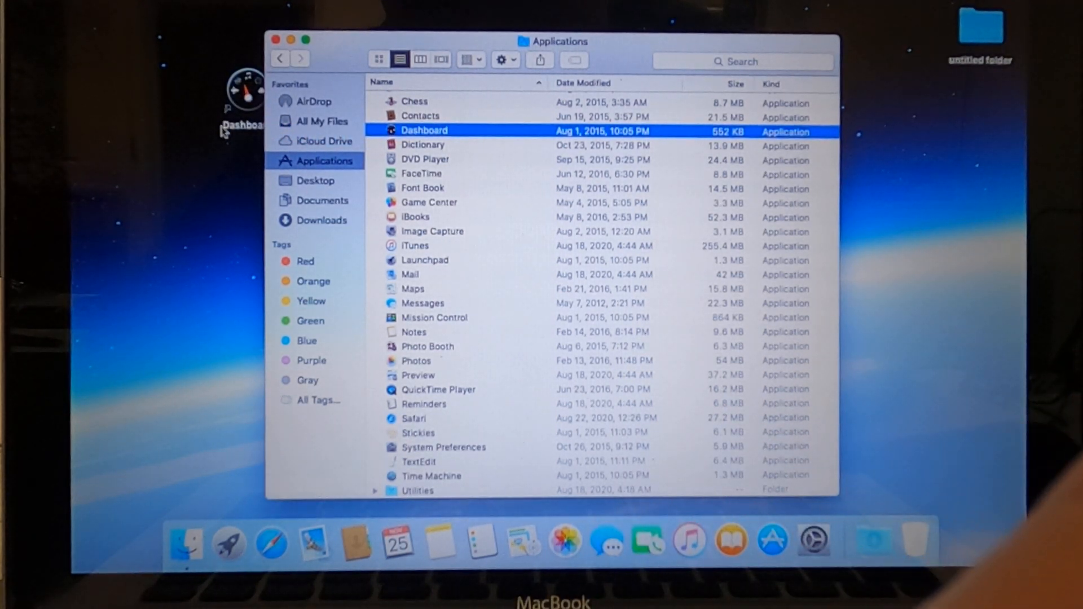
mouse_move(361, 91)
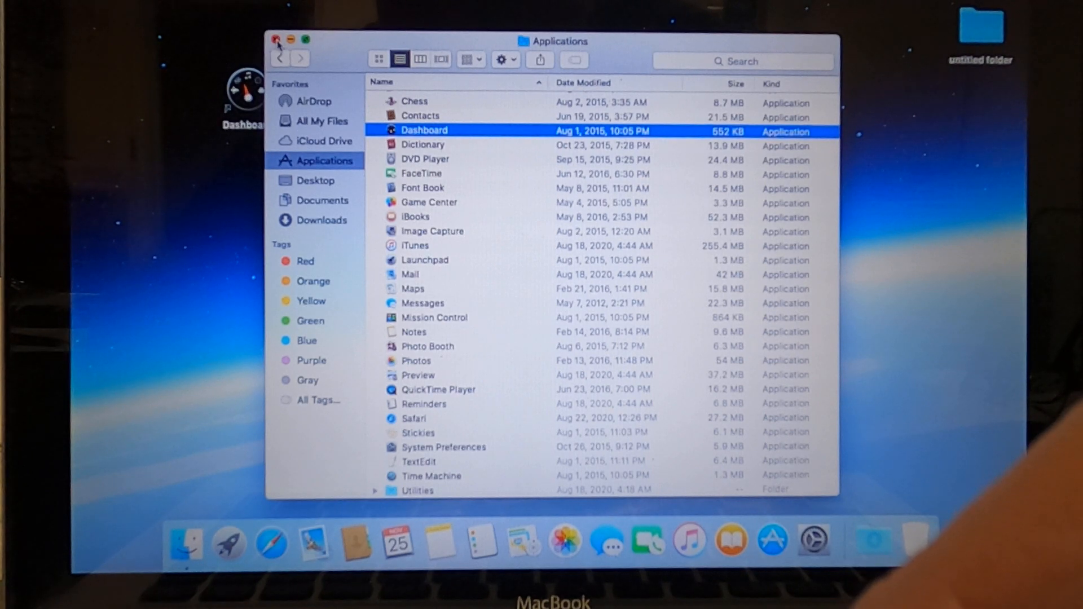
Close the Applications window, leaving the Dashboard icon on the desktop.
click(276, 39)
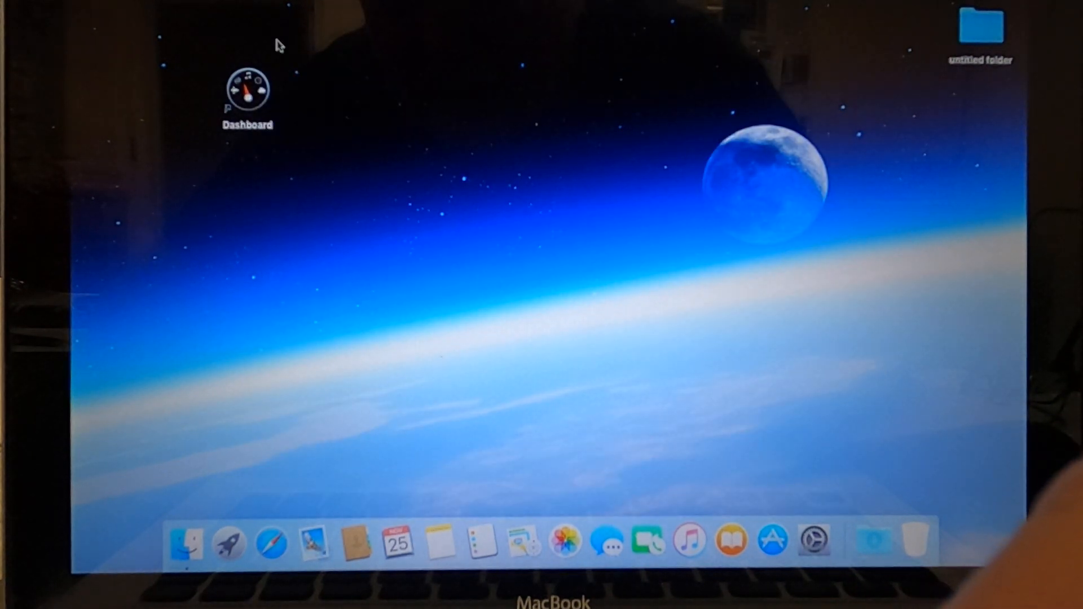
click(247, 90)
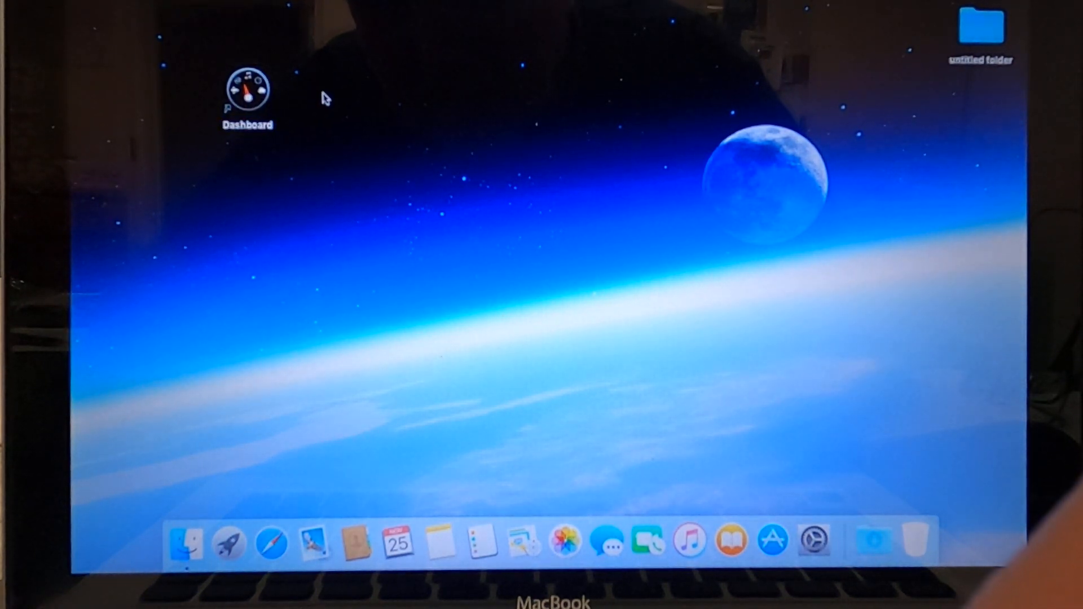
mouse_move(349, 481)
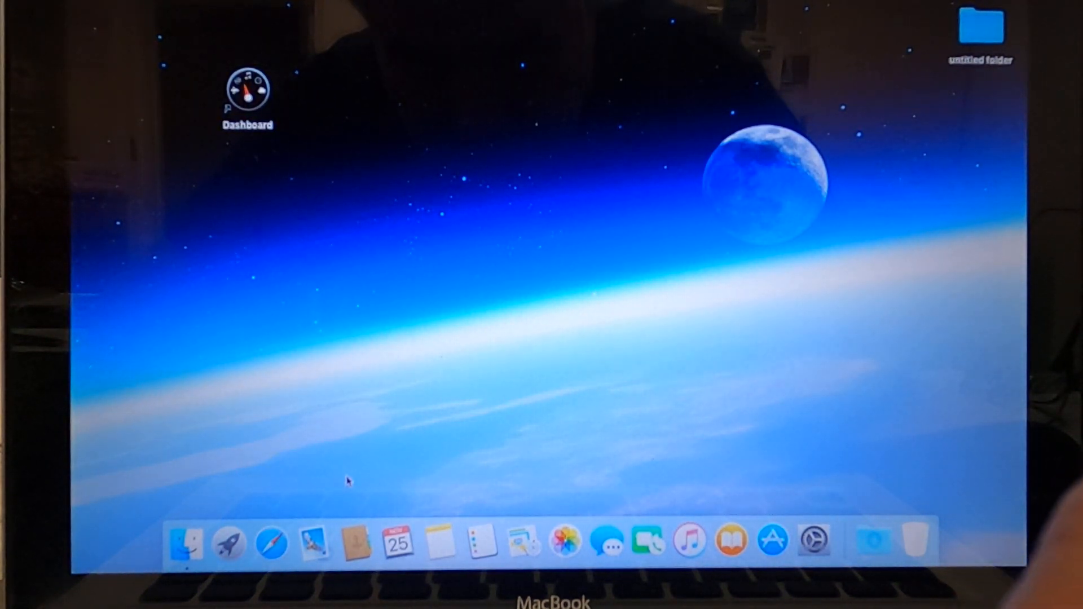
right_click(313, 540)
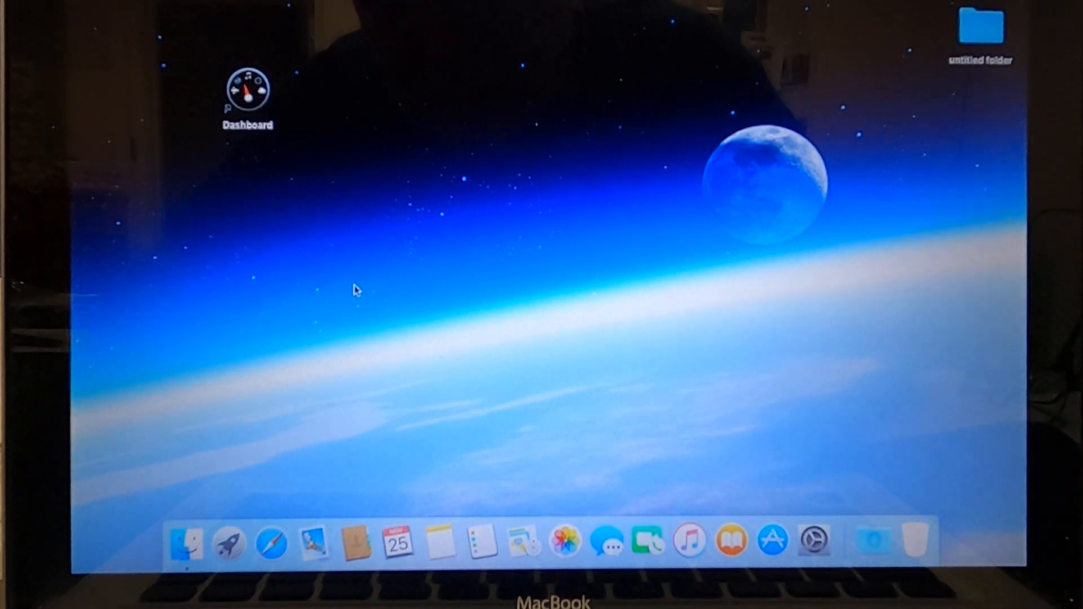
mouse_move(213, 14)
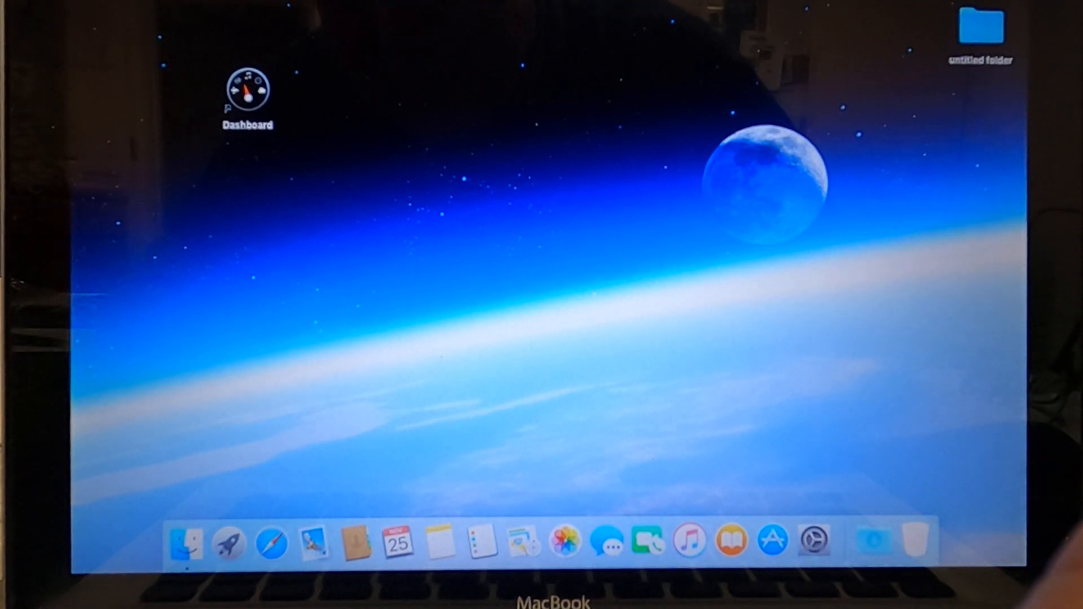
Show the Finder application menu from the menu bar.
click(13, 7)
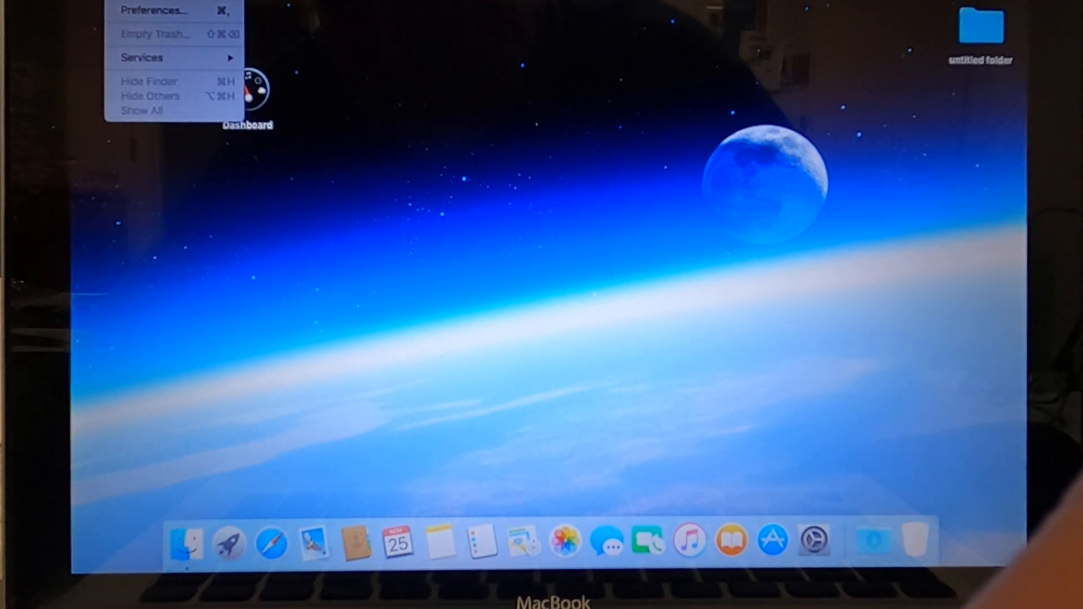
mouse_move(142, 58)
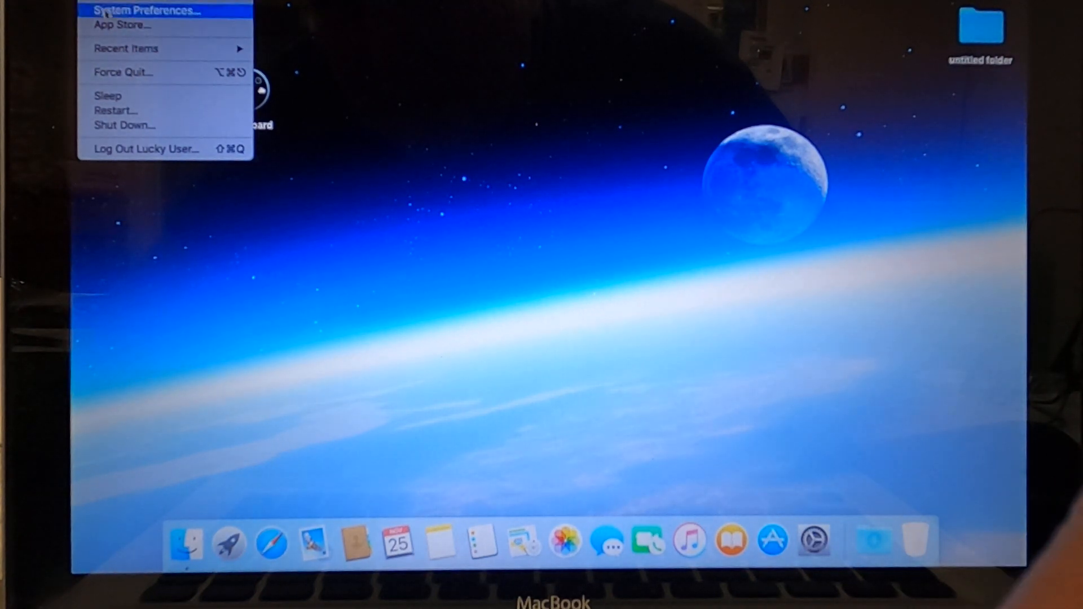
mouse_move(126, 48)
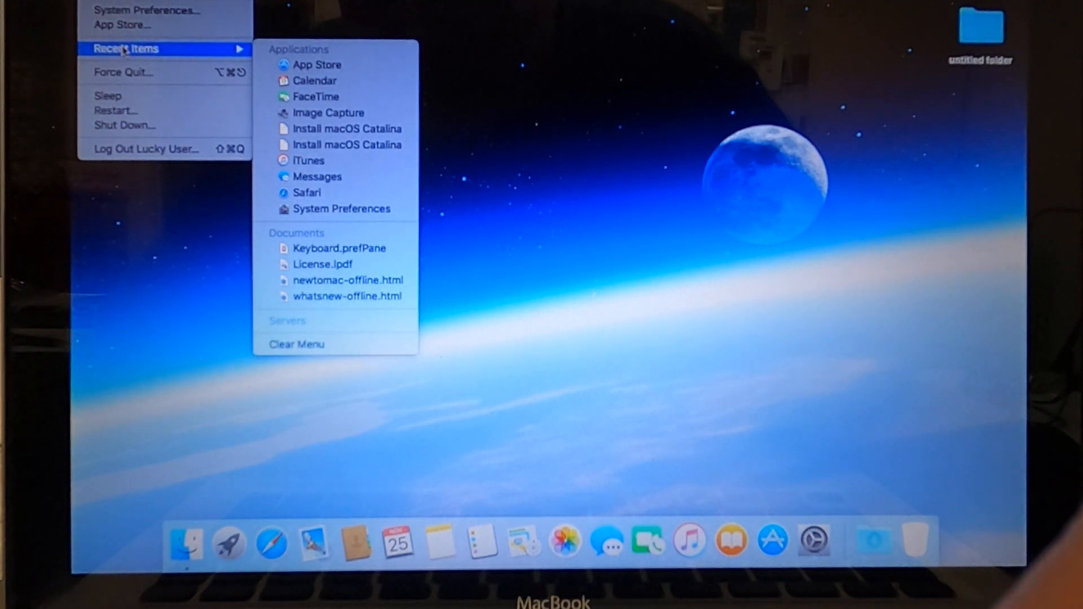
mouse_move(323, 263)
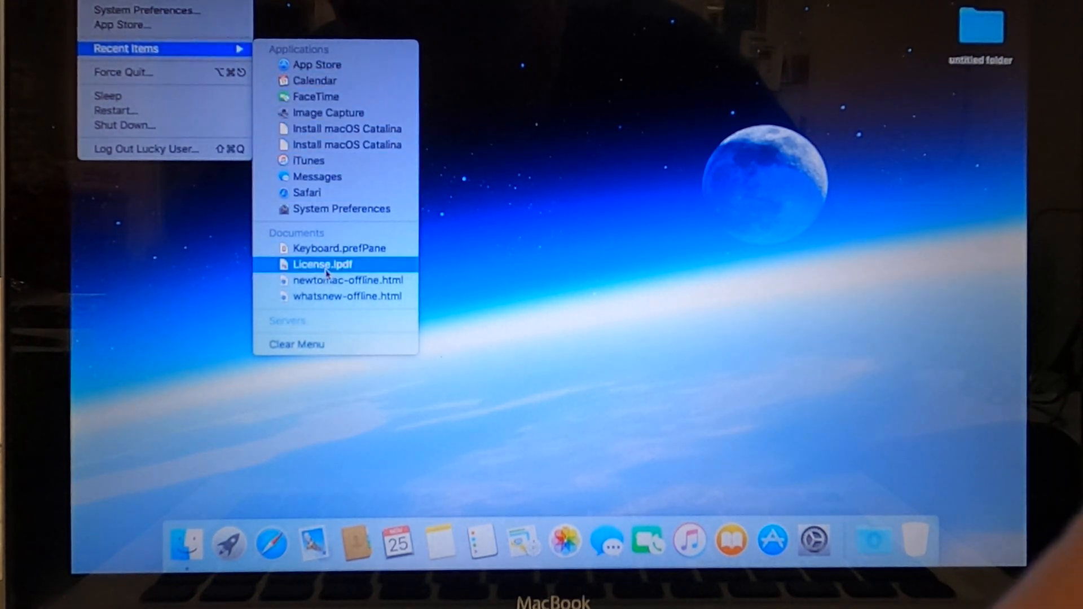
mouse_move(340, 248)
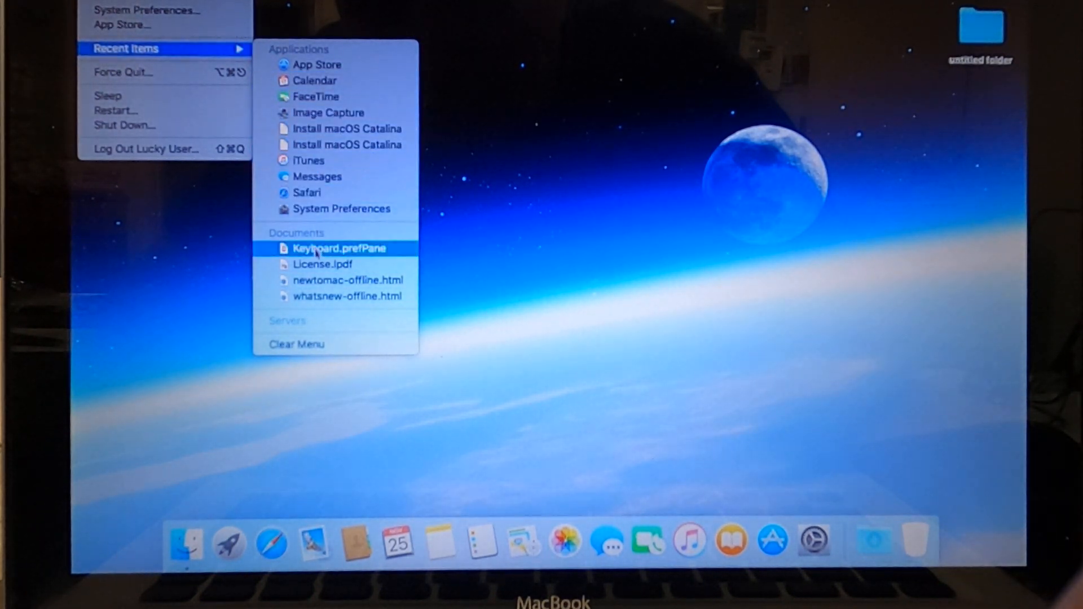
mouse_move(307, 192)
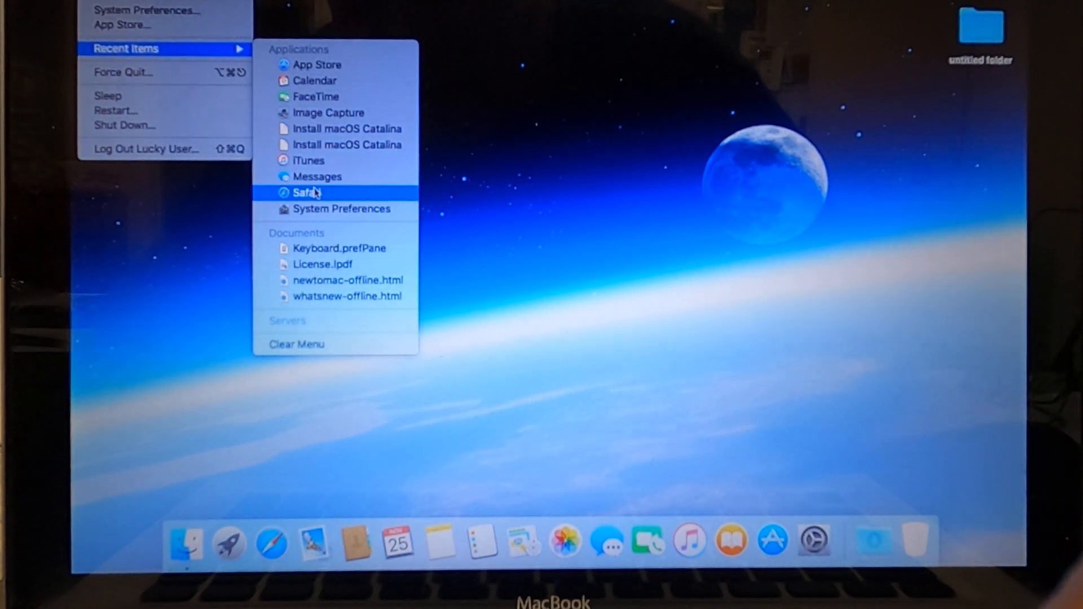
mouse_move(347, 280)
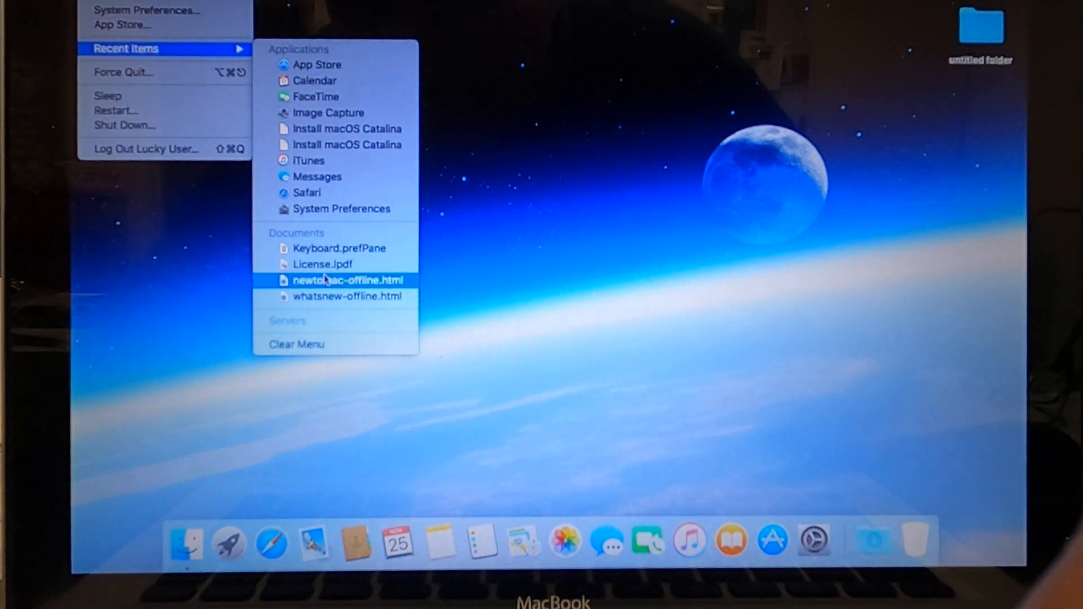
mouse_move(184, 56)
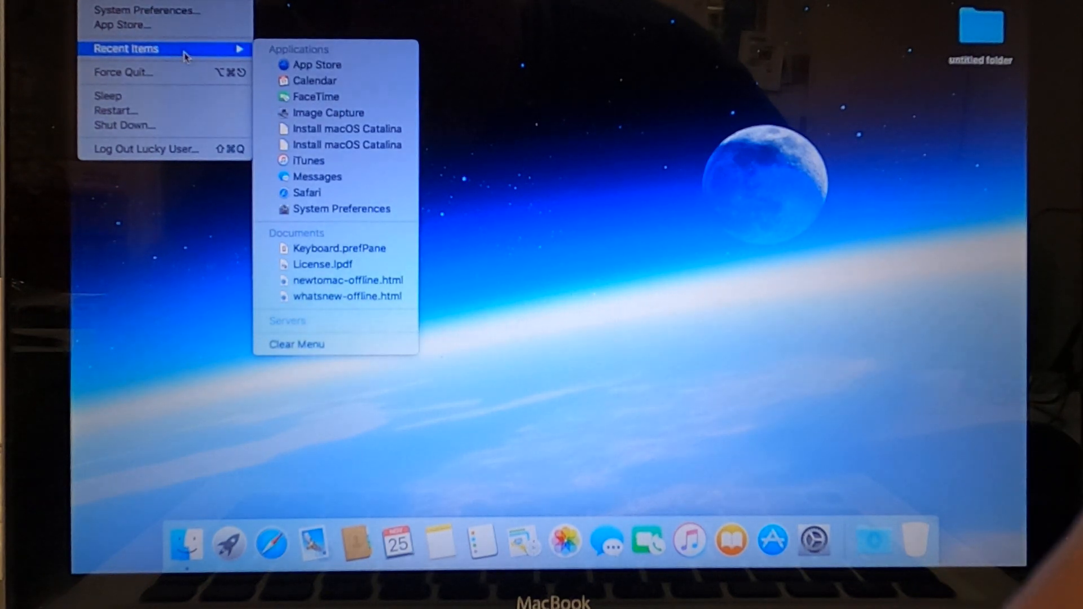
mouse_move(160, 53)
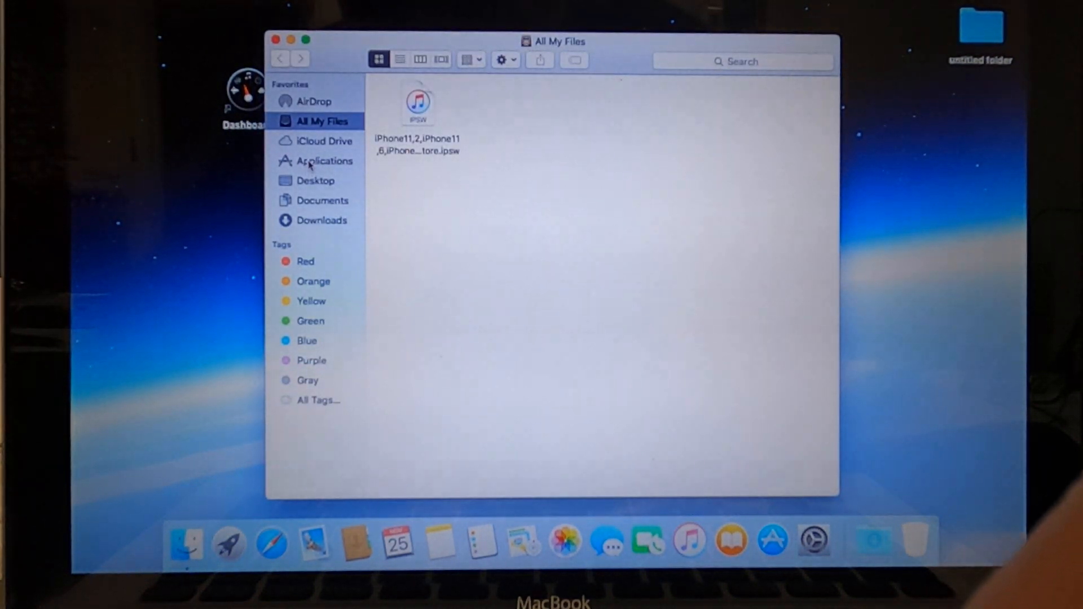
Show the Applications folder, then bring up the Apple menu's sleep and restart options.
click(324, 161)
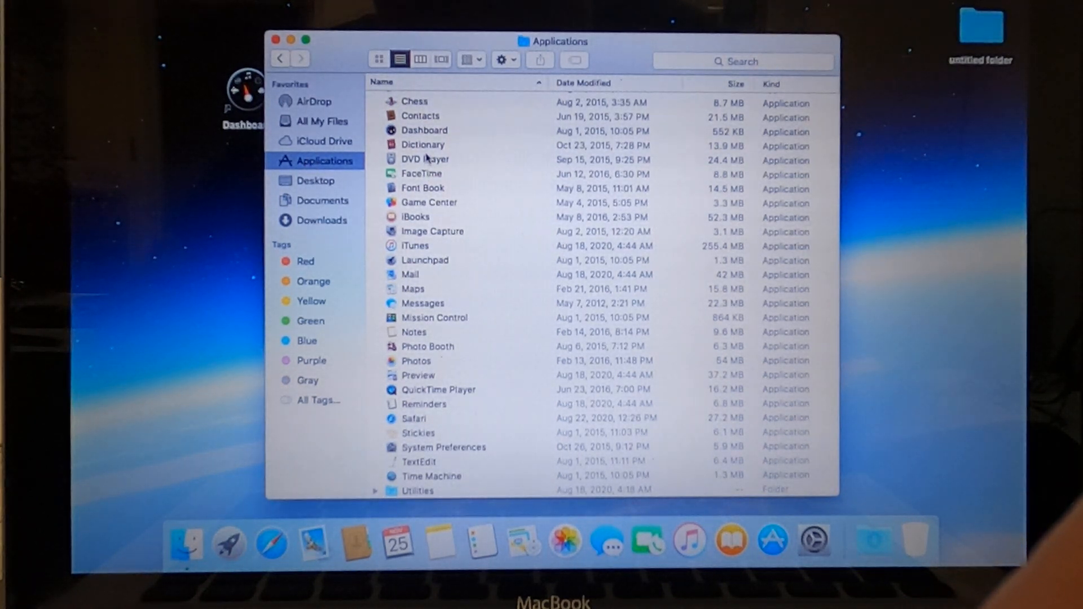
mouse_move(428, 104)
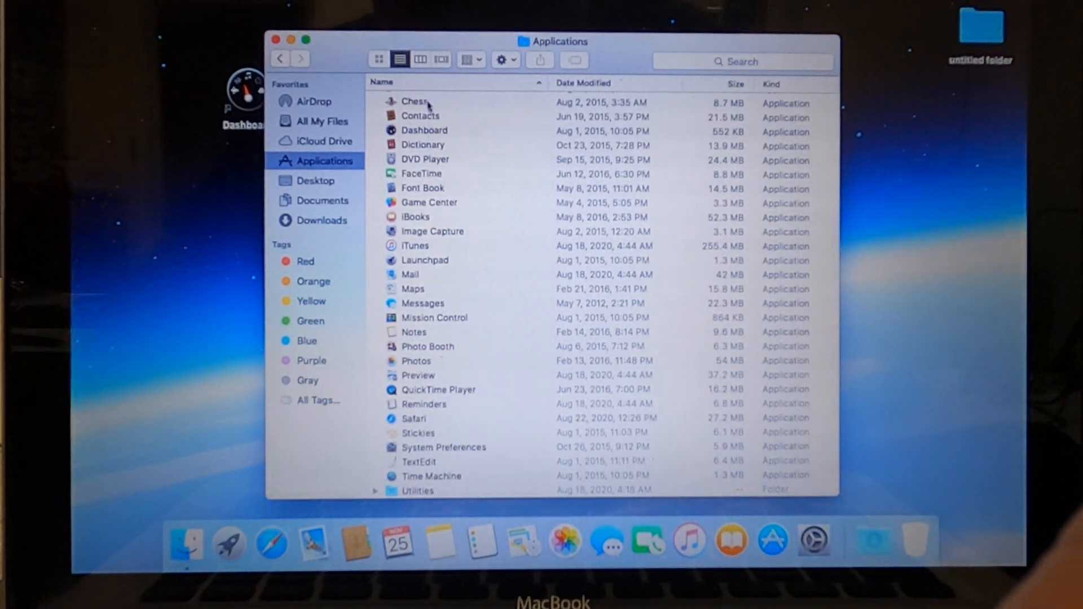
mouse_move(514, 131)
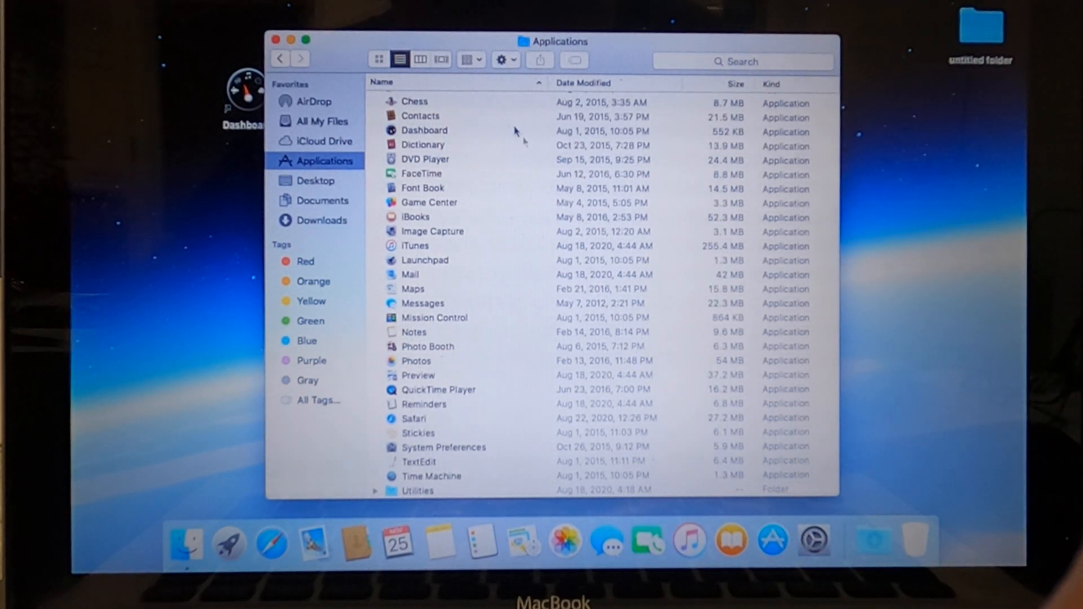
mouse_move(455, 190)
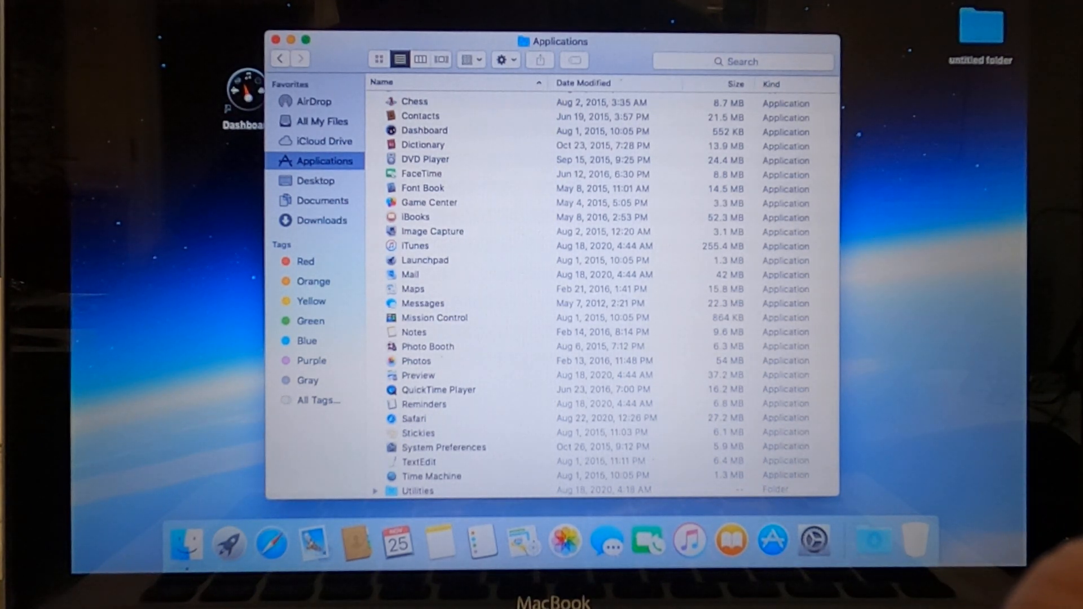
click(14, 6)
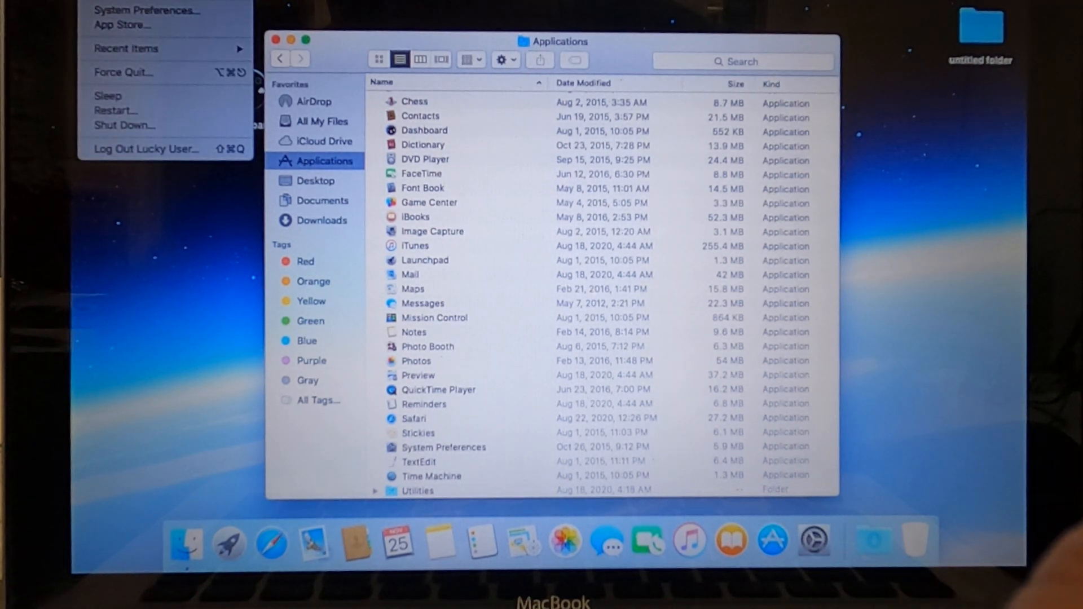
click(126, 49)
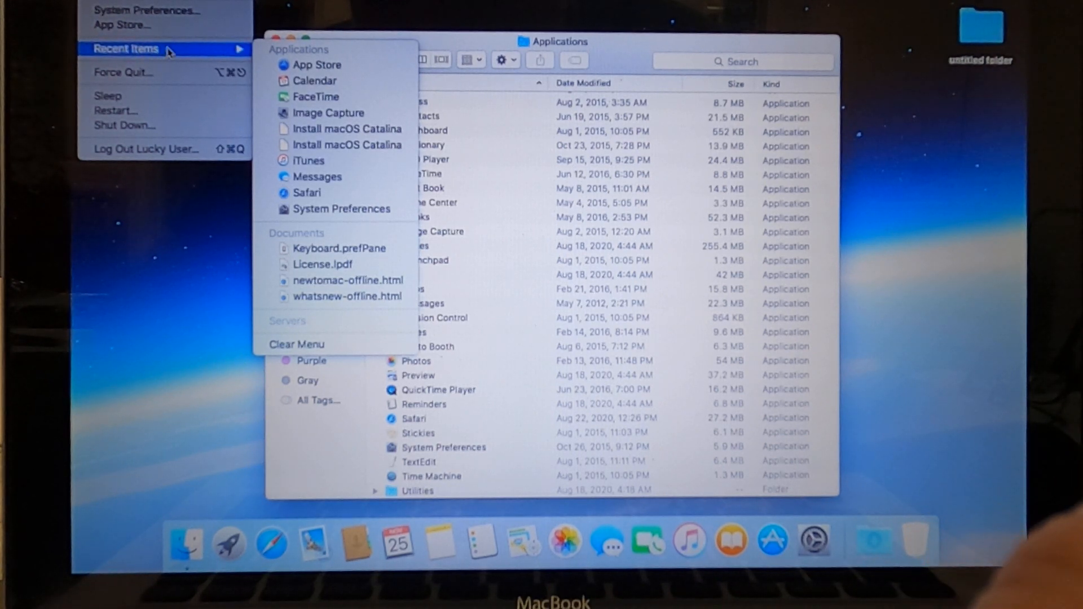
mouse_move(297, 59)
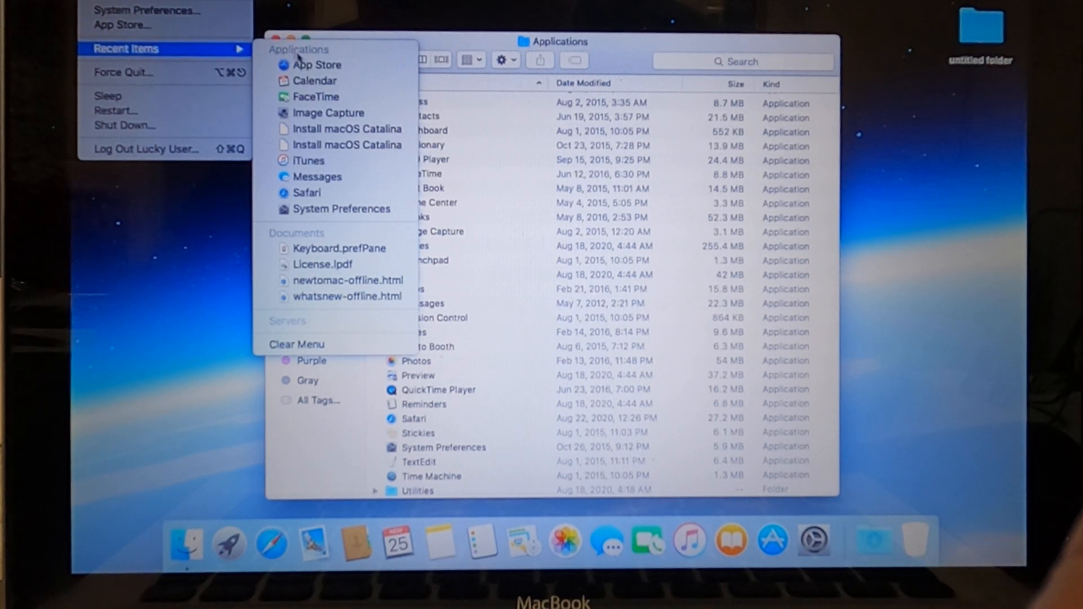
mouse_move(341, 209)
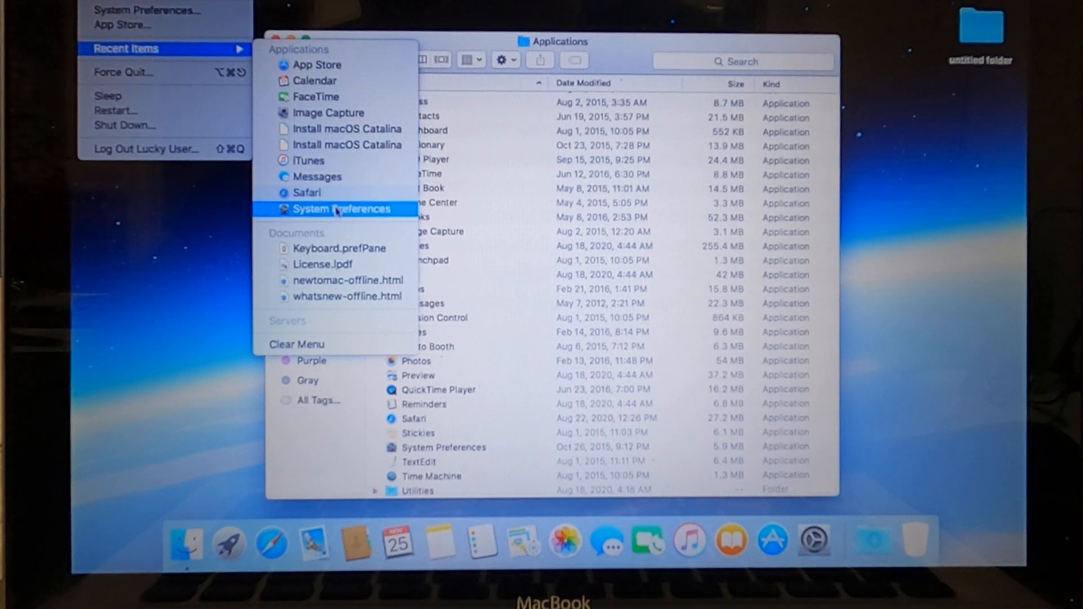
mouse_move(315, 81)
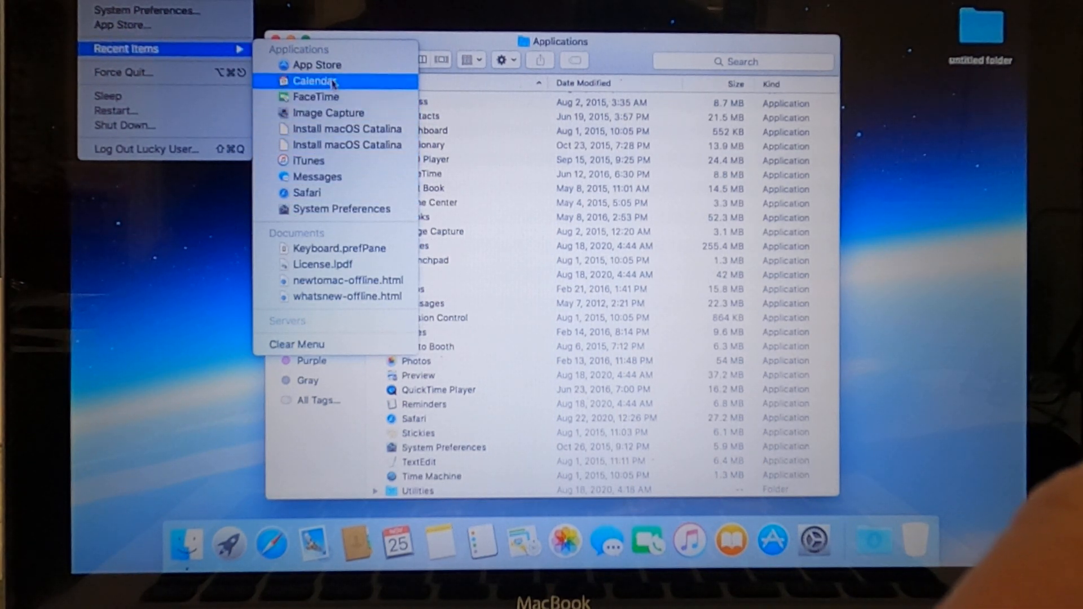
mouse_move(318, 65)
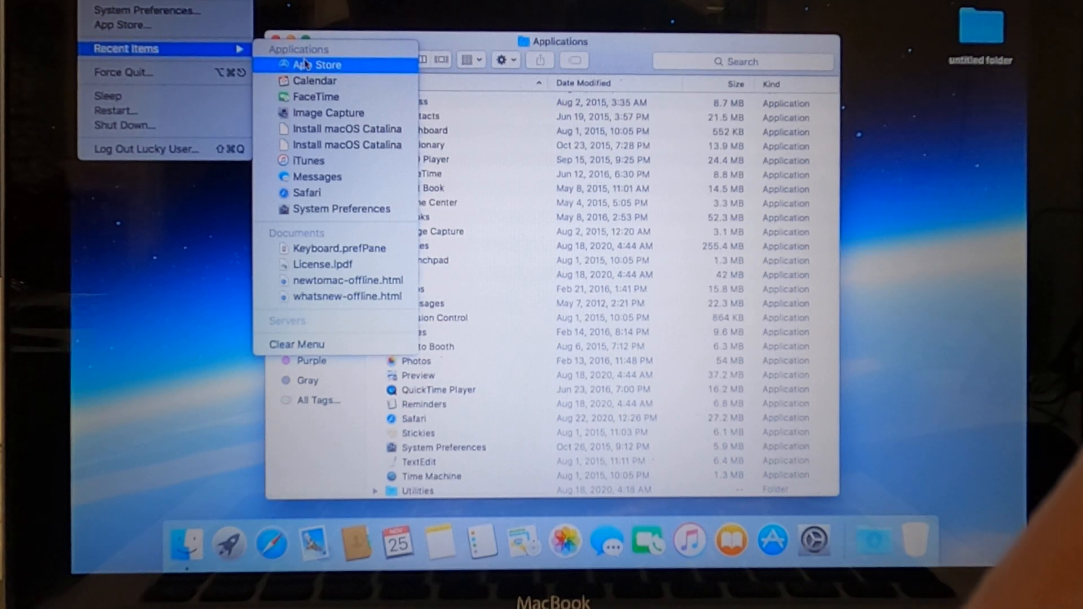
mouse_move(328, 232)
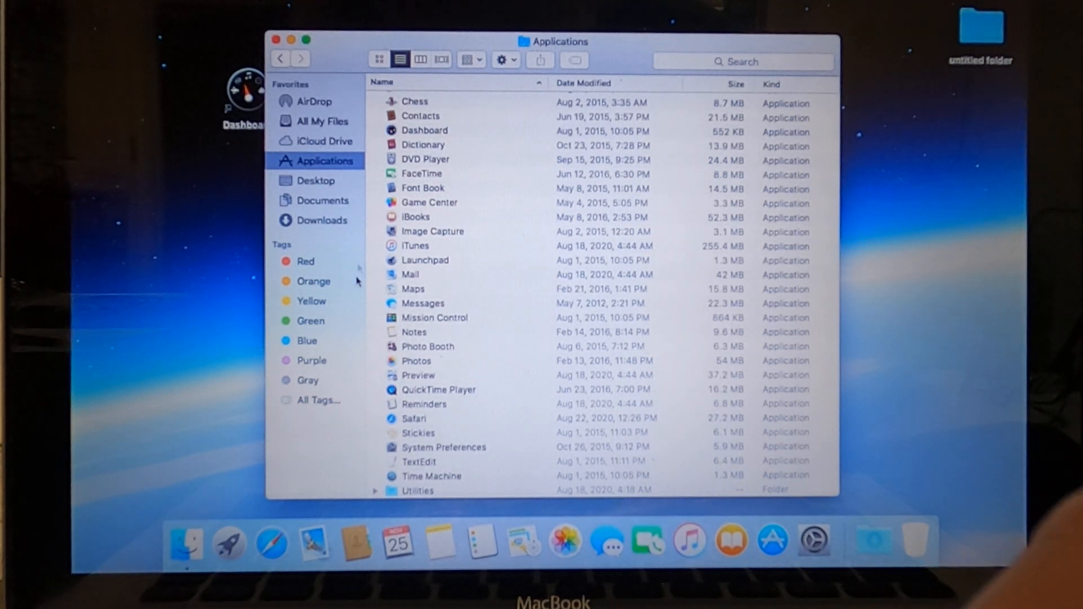
mouse_move(271, 539)
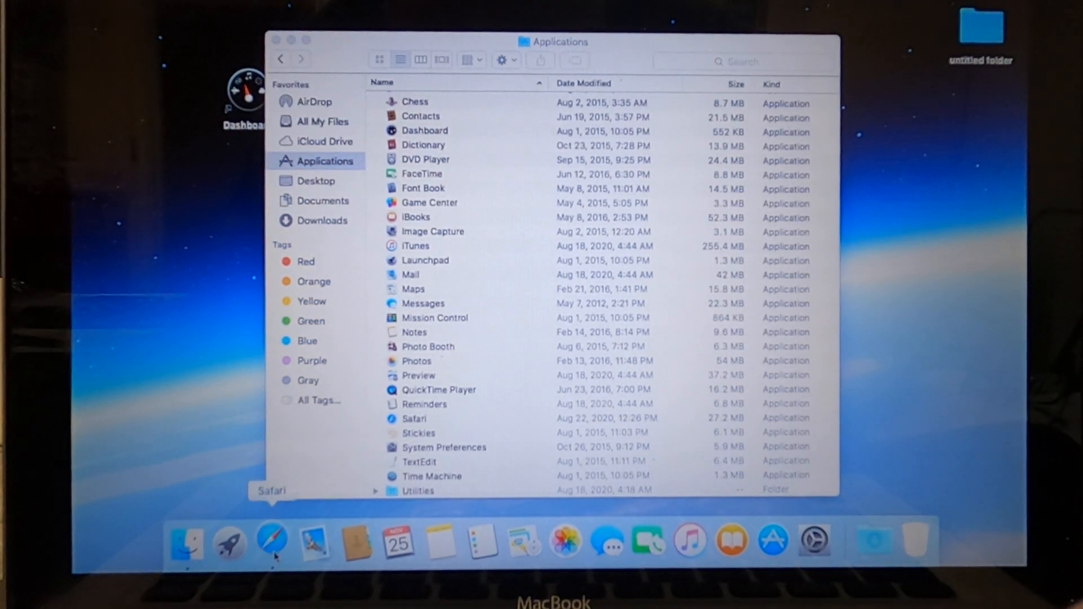
Launch Safari from the Dock onto its Favorites page.
click(272, 542)
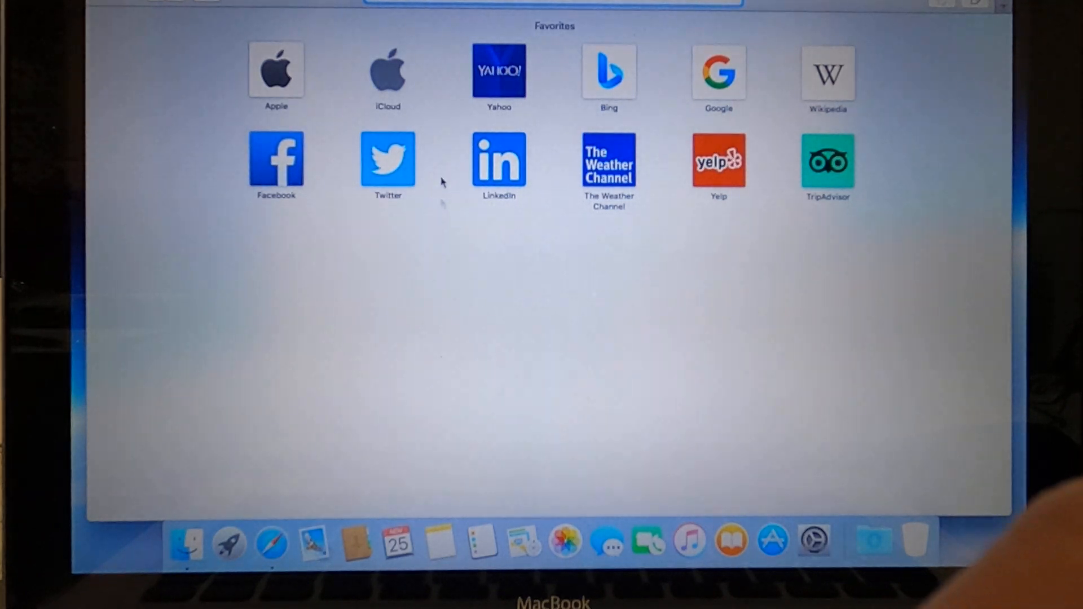
mouse_move(341, 29)
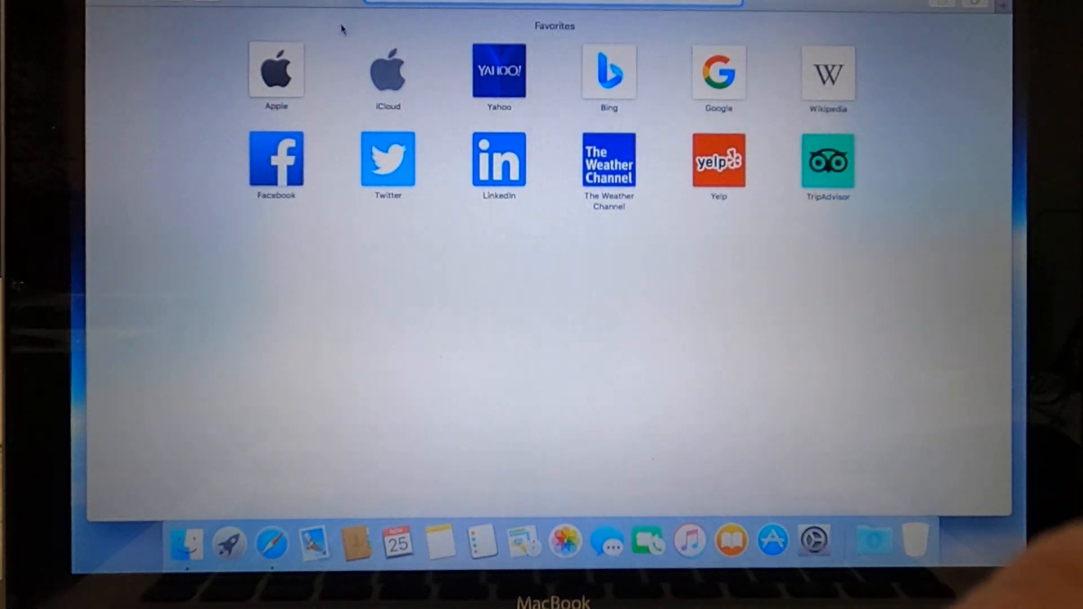
mouse_move(97, 111)
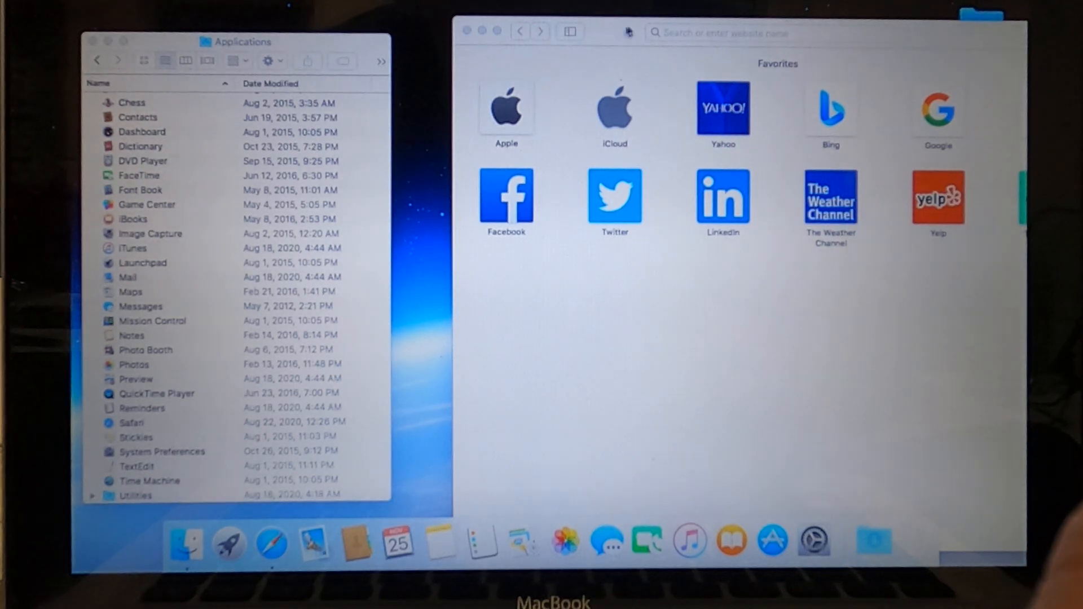
Focus the Safari window, then select Game Center in the Applications list.
click(775, 33)
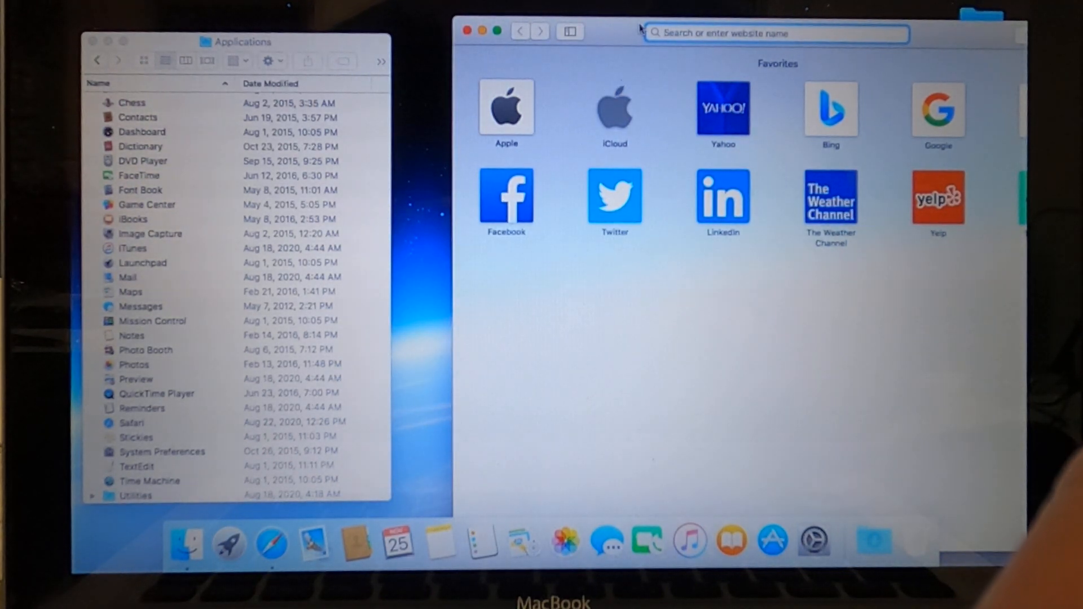
mouse_move(649, 123)
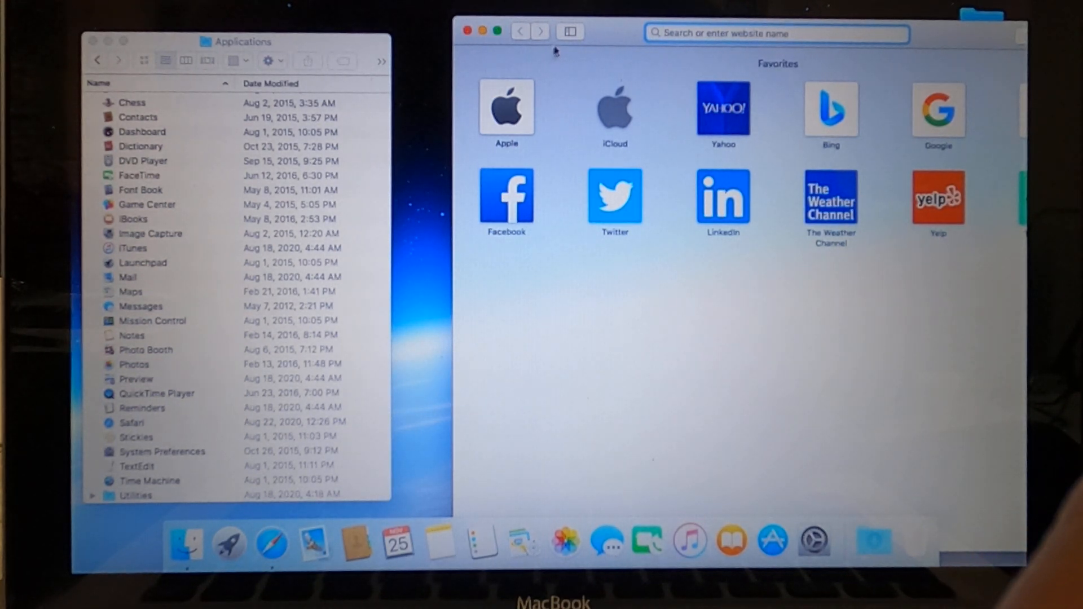
mouse_move(601, 78)
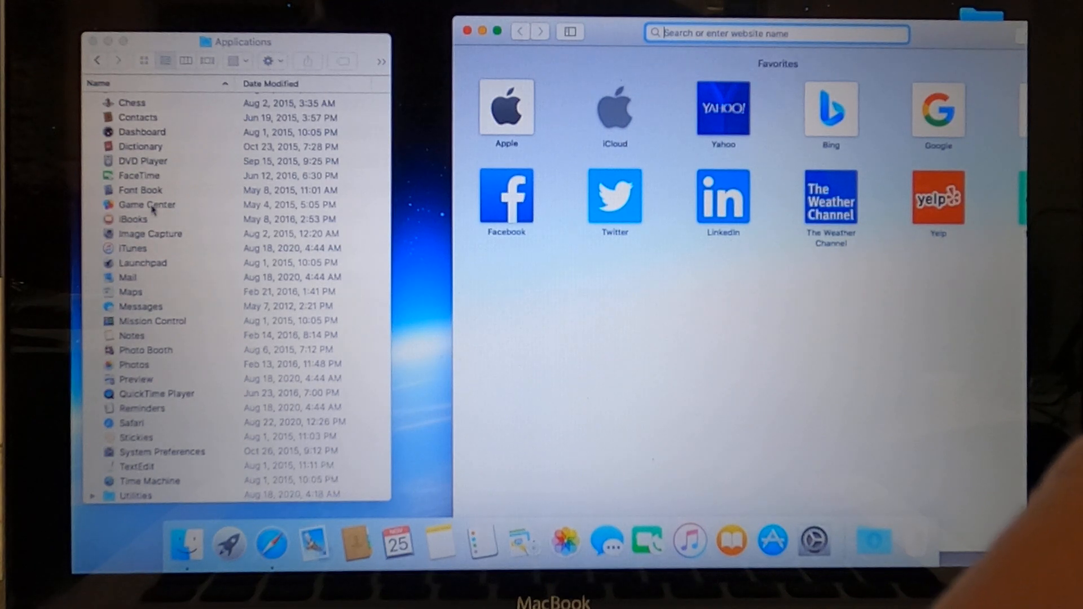
click(147, 204)
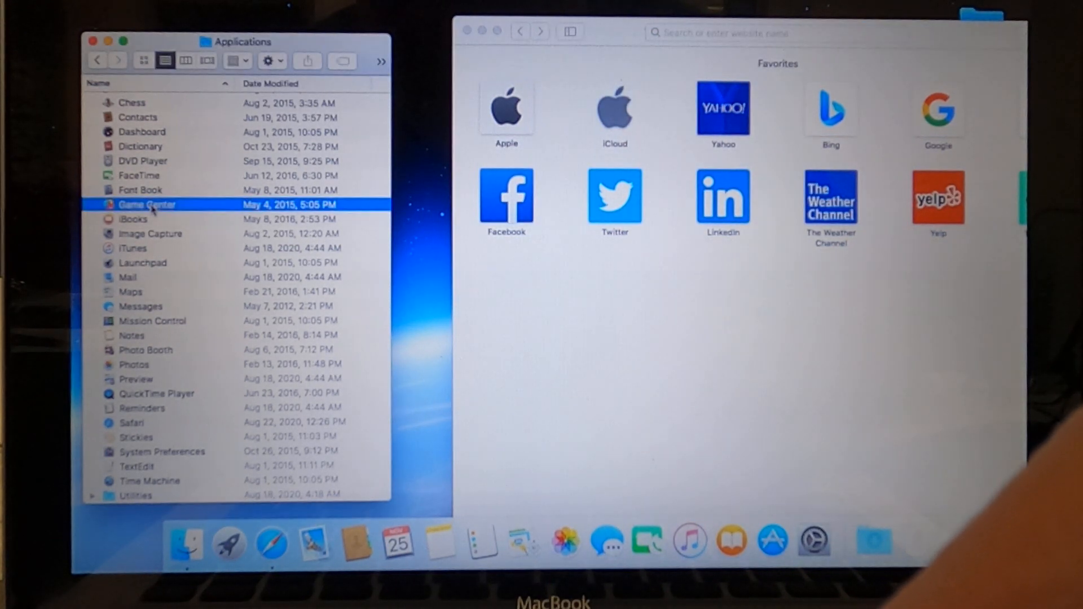
Launch Game Center and cancel its Apple ID sign-in prompt.
double_click(147, 204)
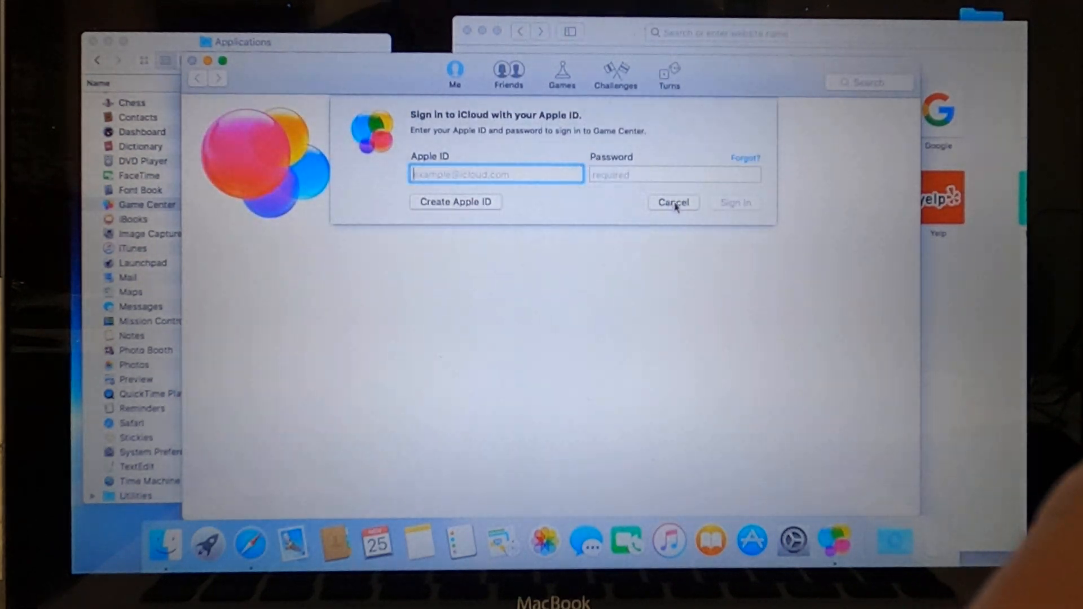
click(672, 202)
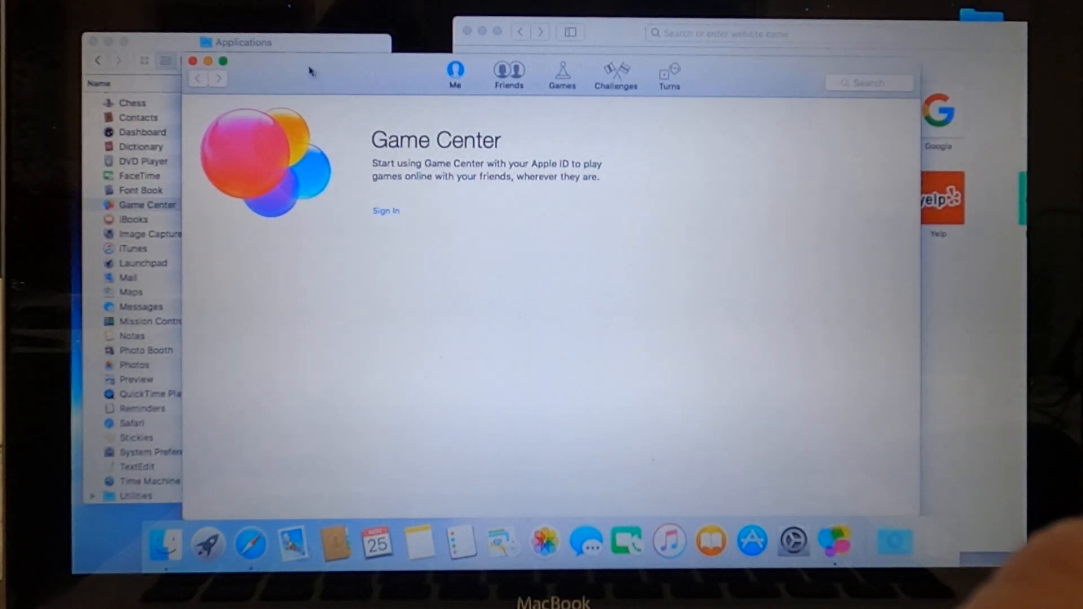
mouse_move(417, 81)
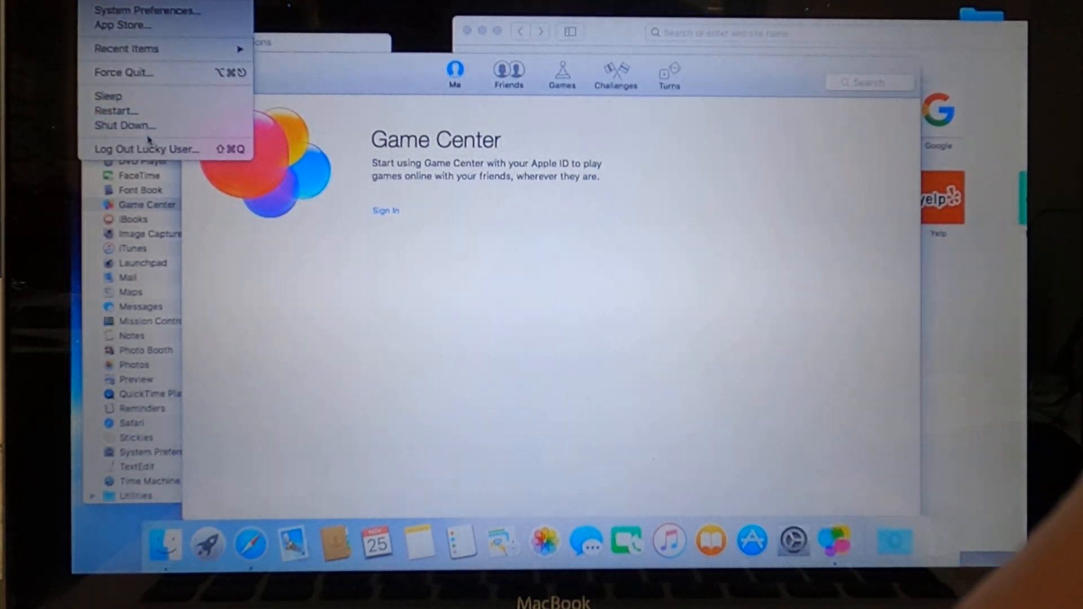
mouse_move(127, 48)
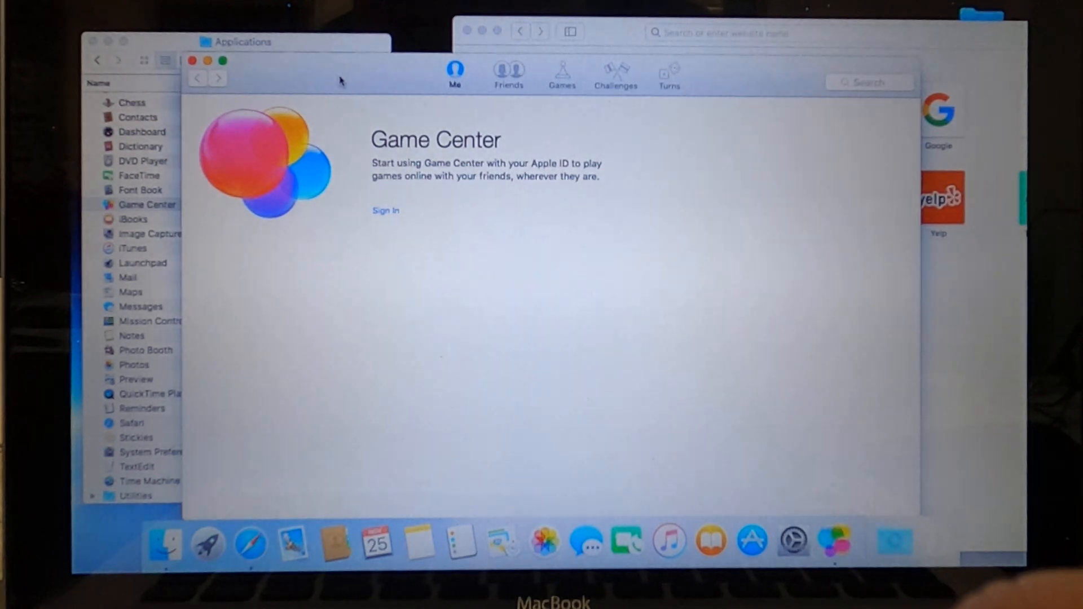
mouse_move(592, 230)
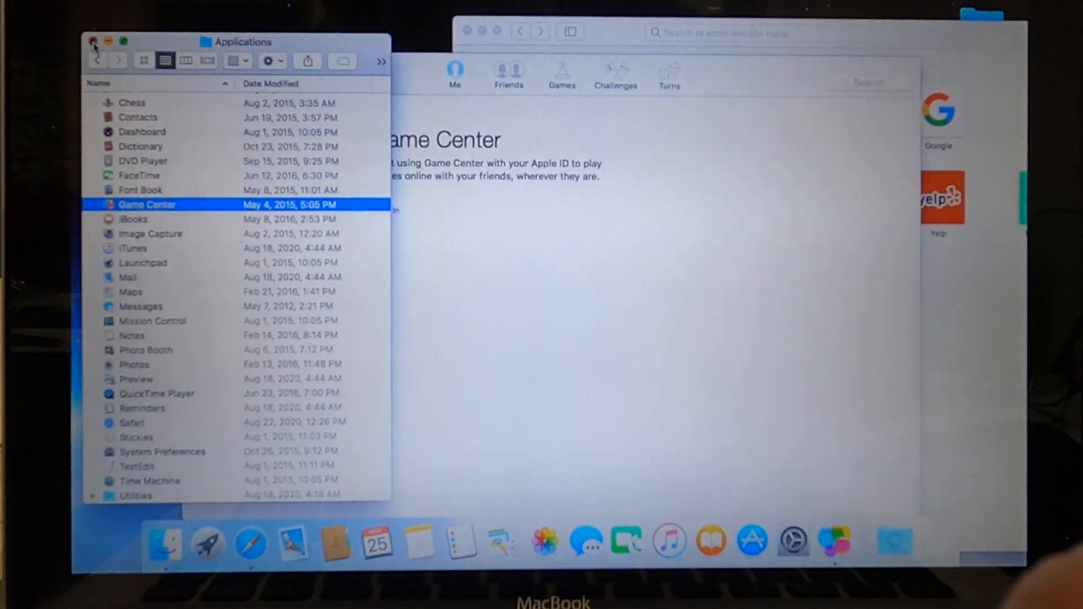
Close the Applications window and the Game Center window, leaving Safari open.
click(89, 42)
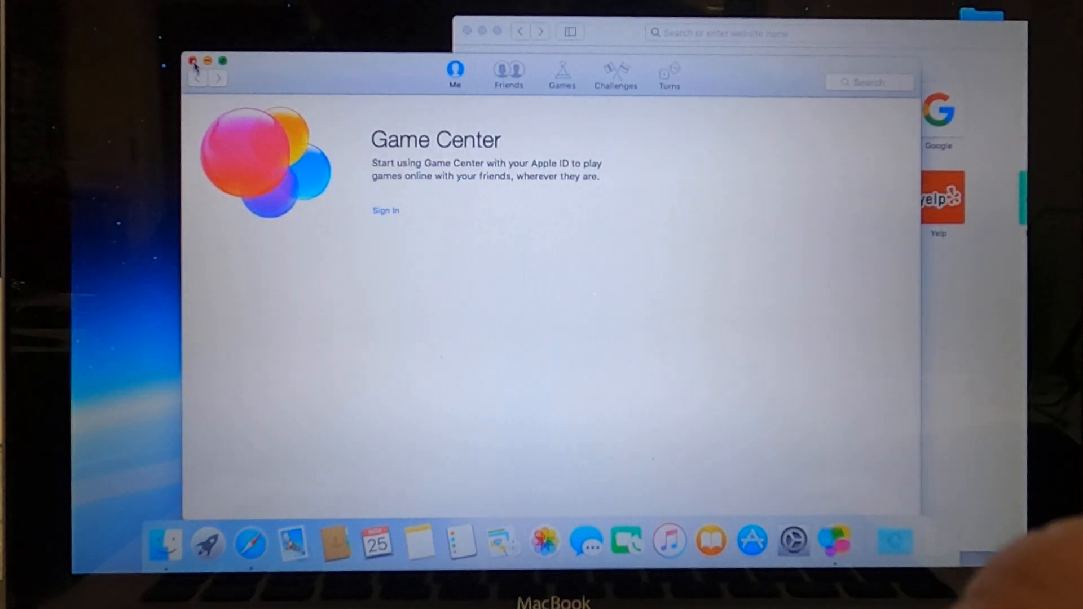
click(193, 61)
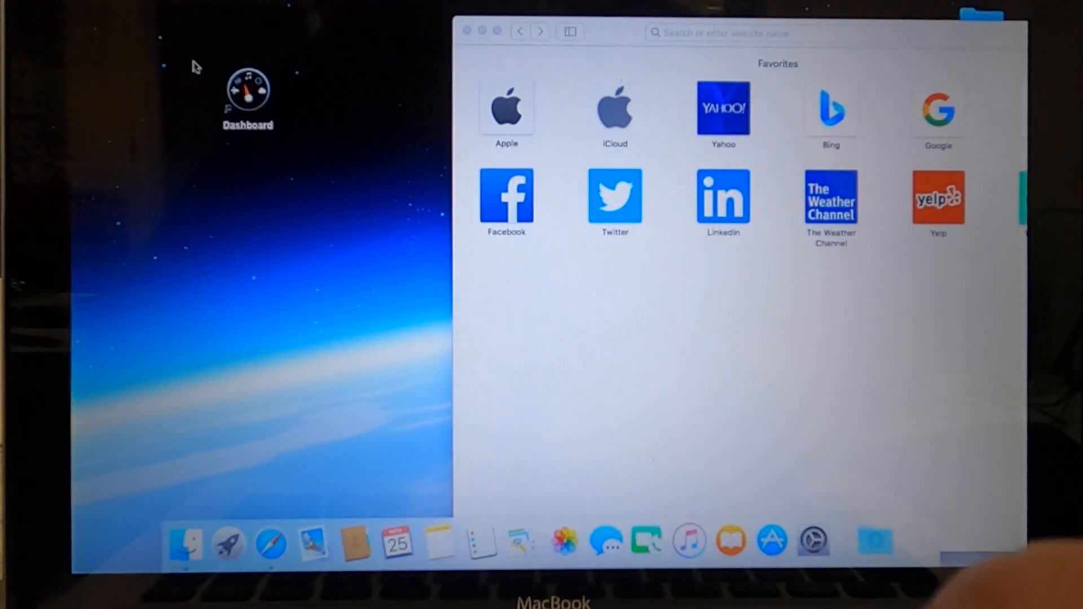
mouse_move(270, 542)
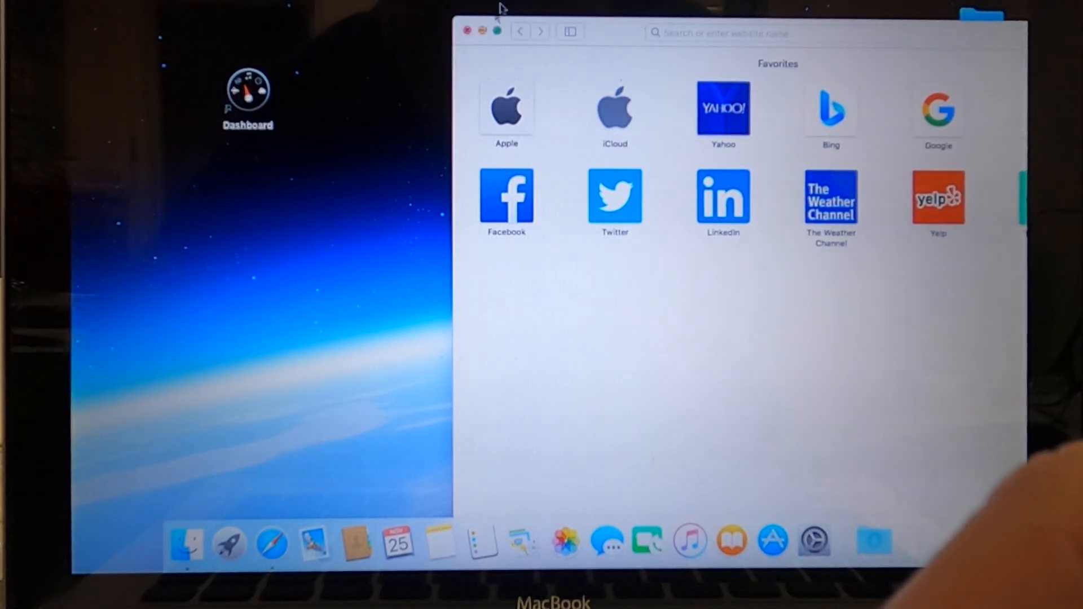
mouse_move(482, 32)
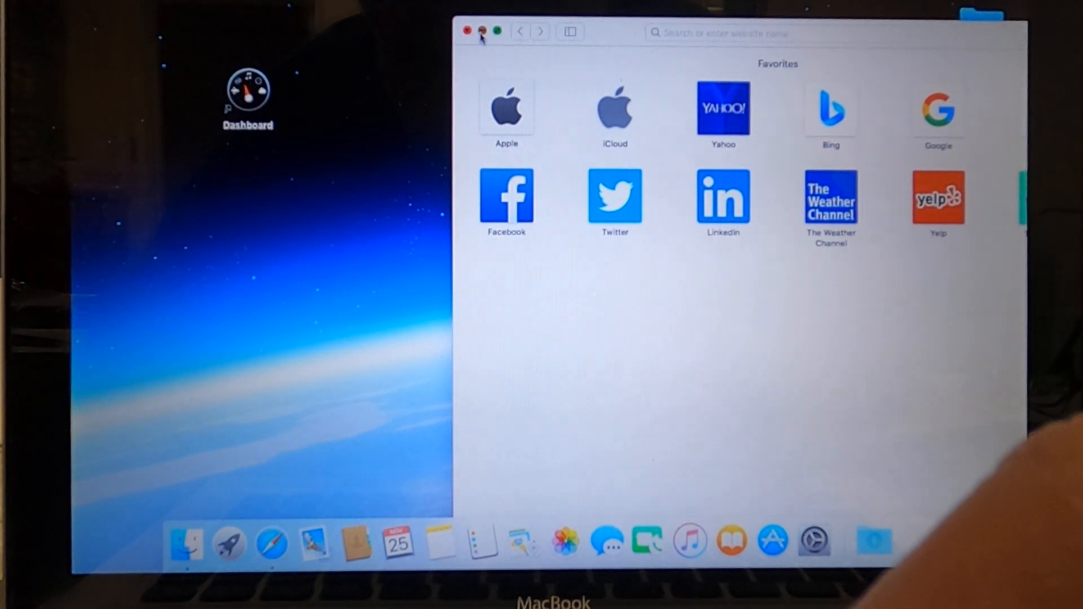
Close the Safari Favorites window so only the desktop remains.
click(471, 32)
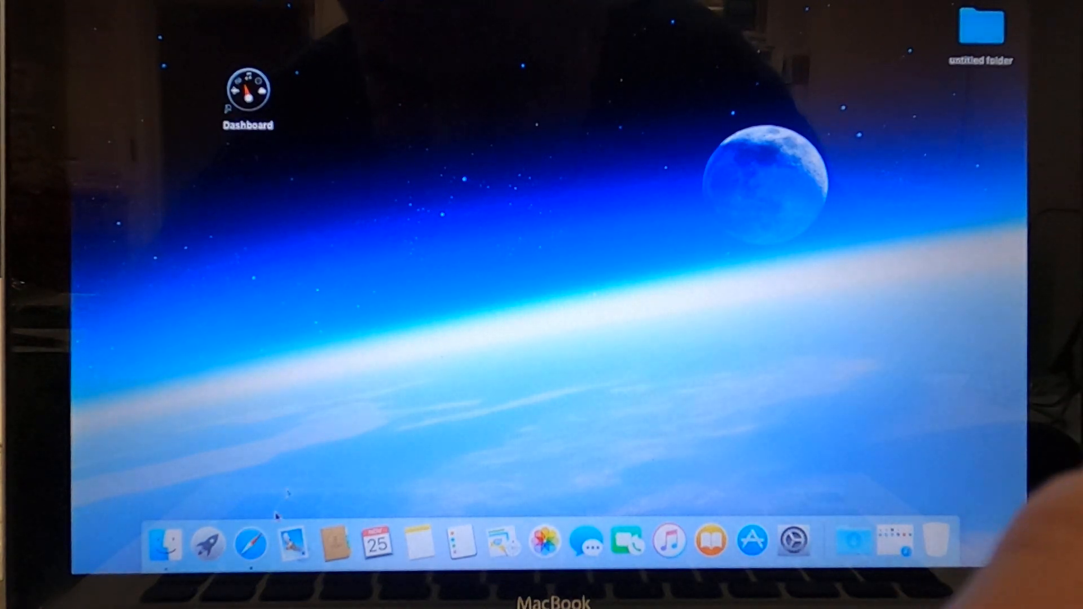
mouse_move(292, 538)
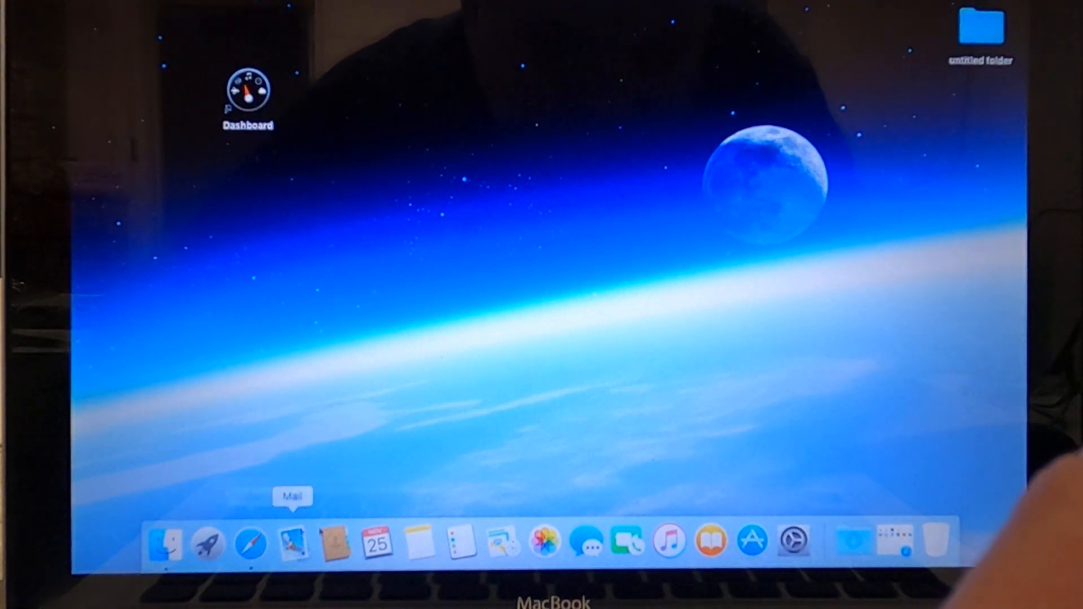
mouse_move(792, 541)
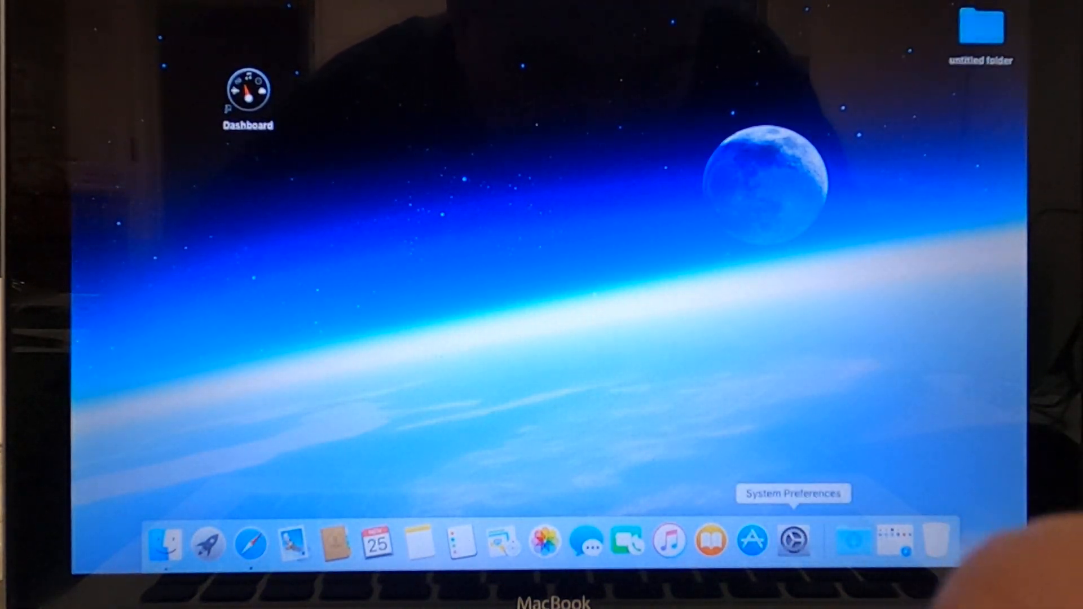
mouse_move(290, 527)
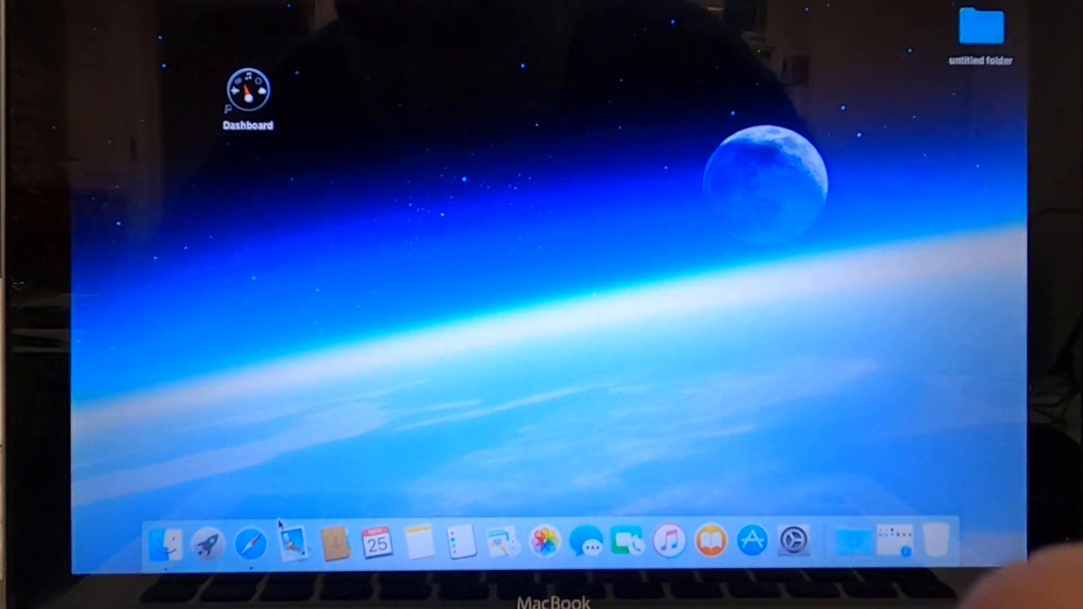
mouse_move(251, 543)
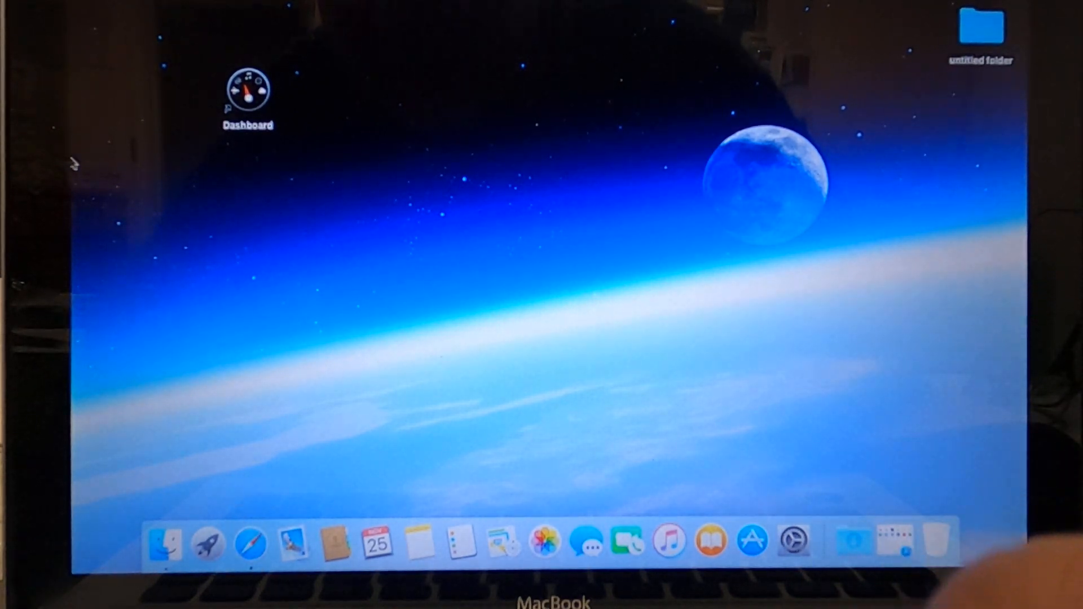
click(13, 6)
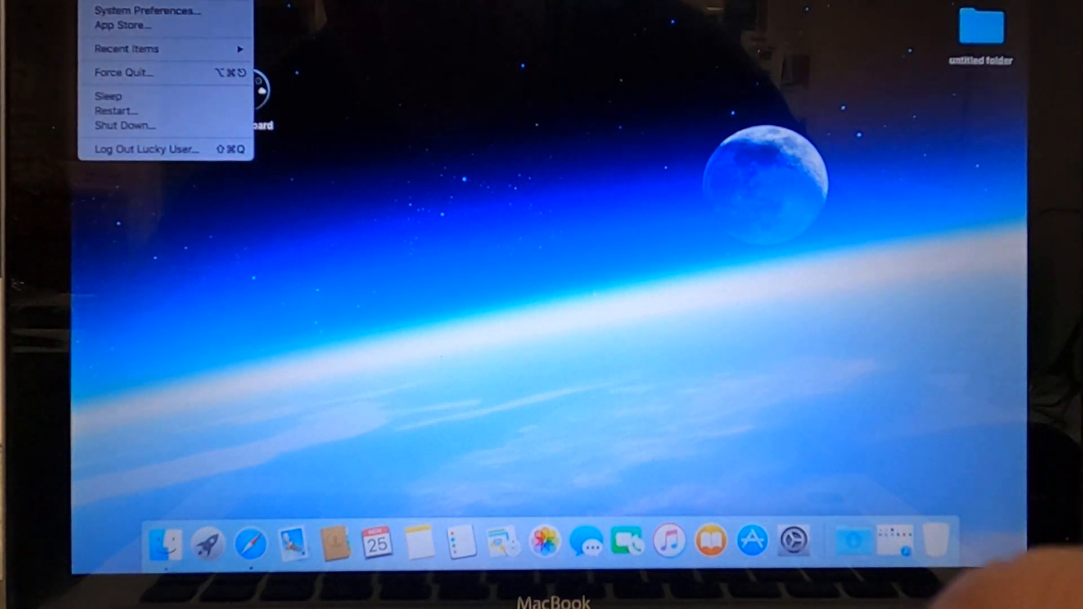
mouse_move(127, 49)
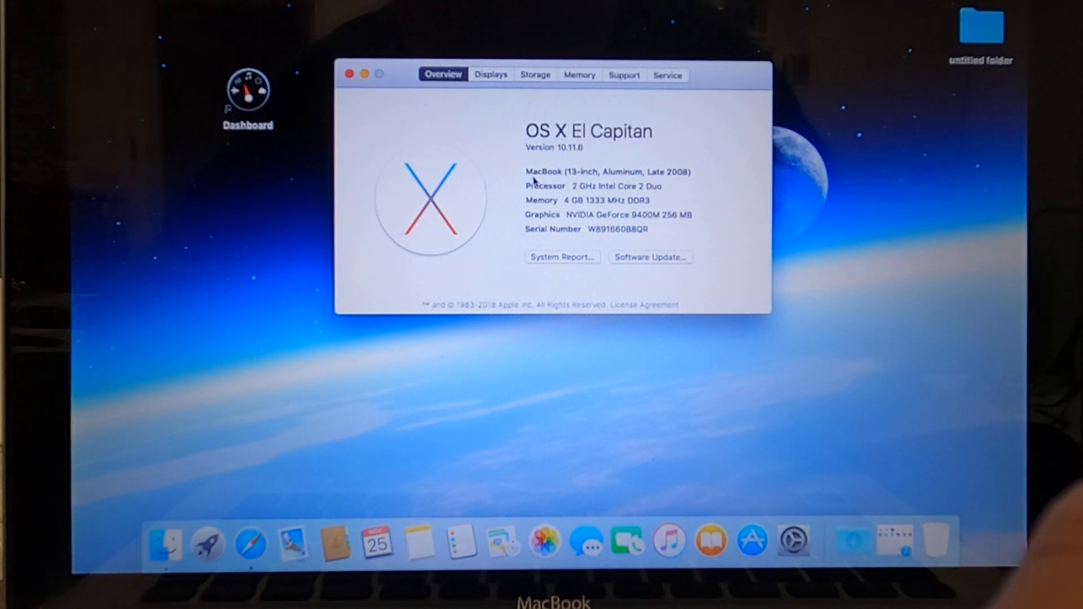
mouse_move(456, 123)
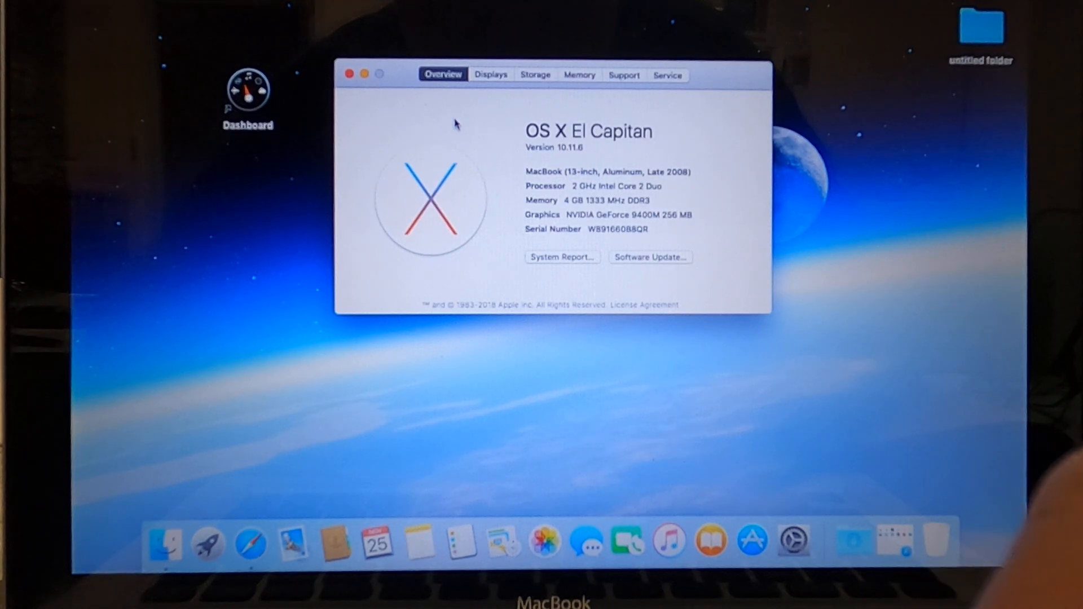
click(350, 74)
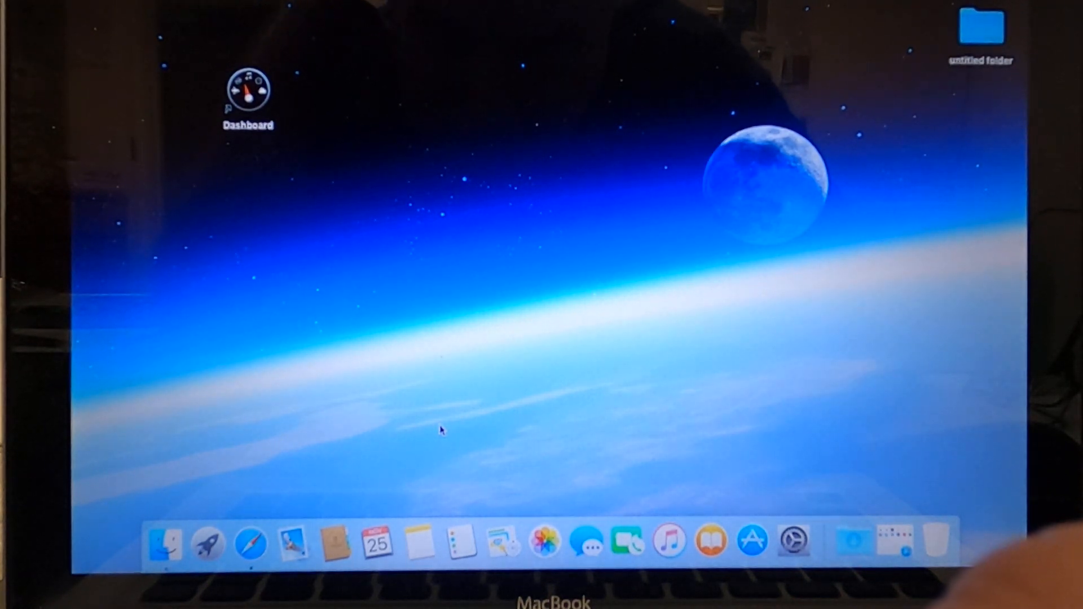
mouse_move(485, 489)
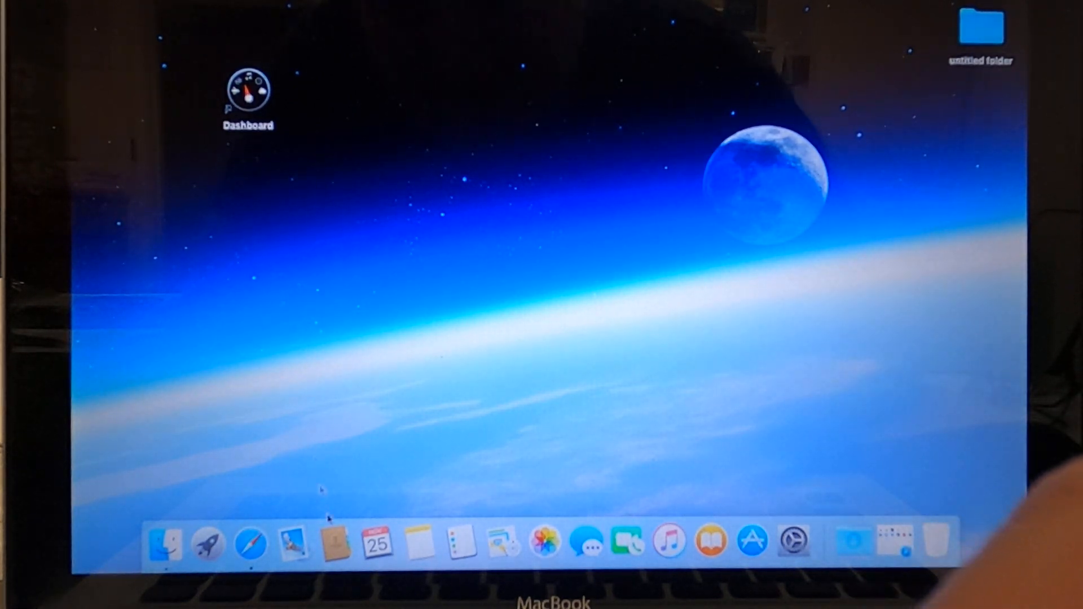
mouse_move(585, 543)
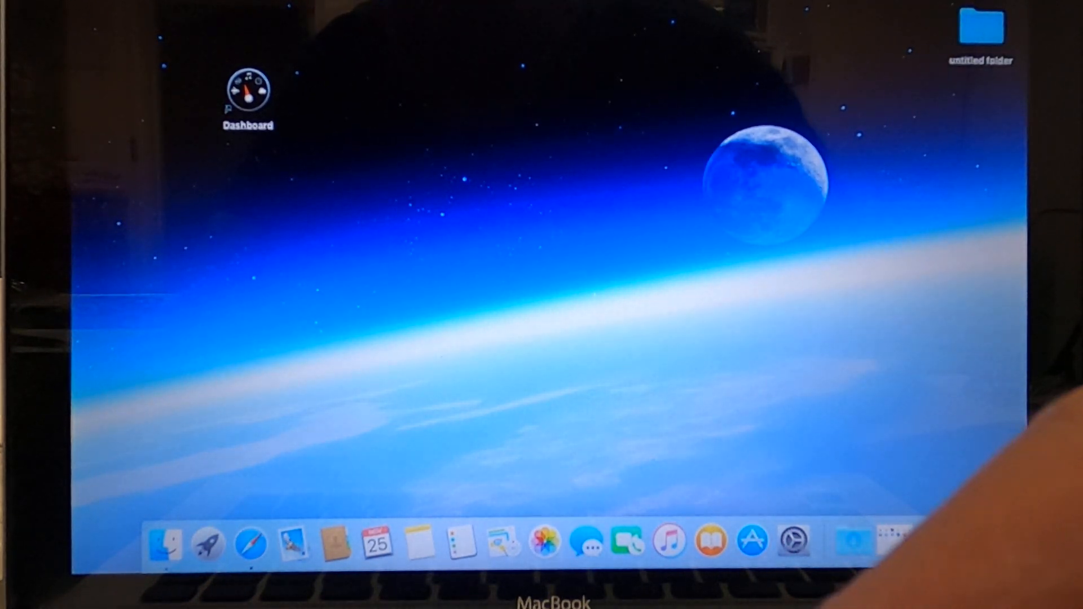
click(14, 7)
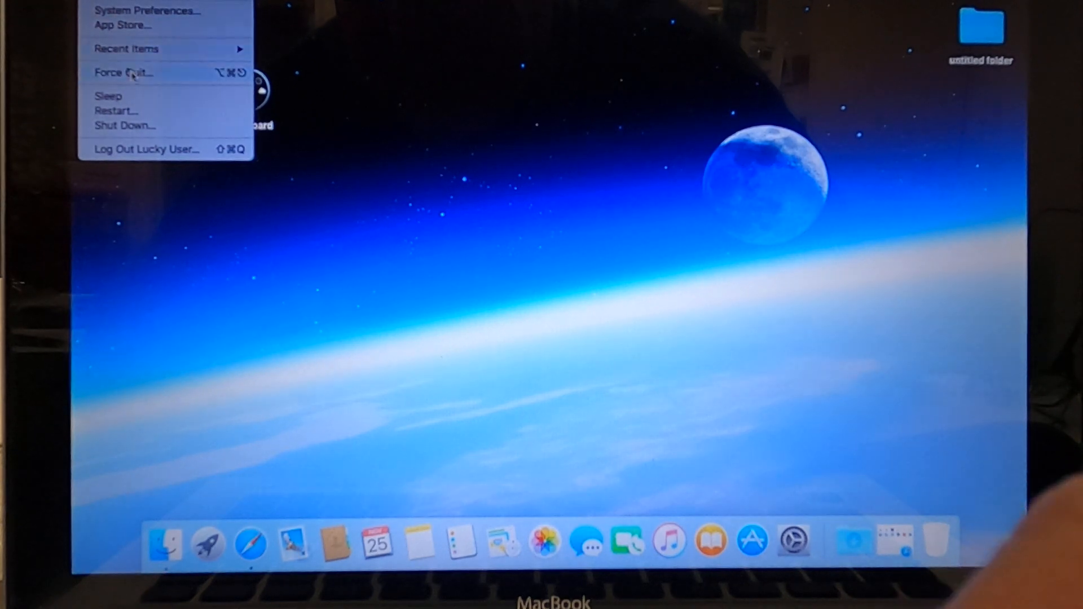
mouse_move(145, 38)
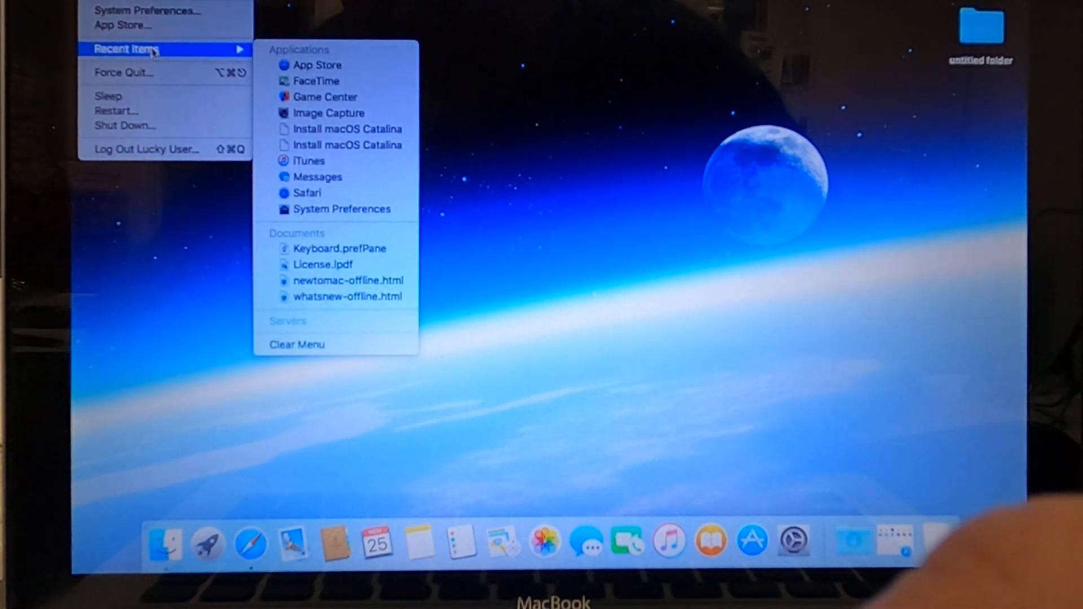
mouse_move(307, 193)
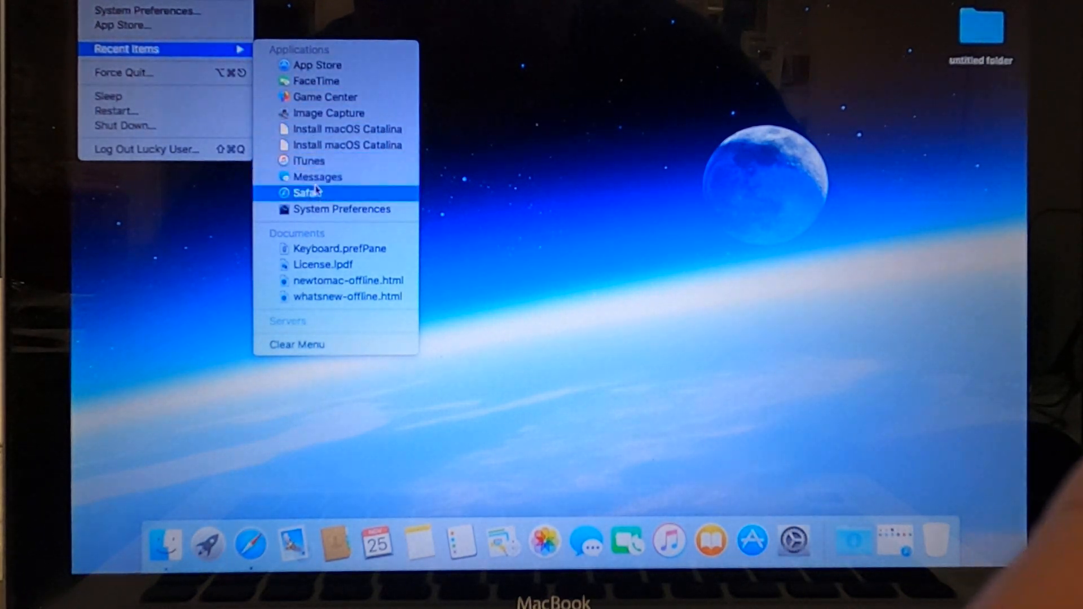
mouse_move(348, 129)
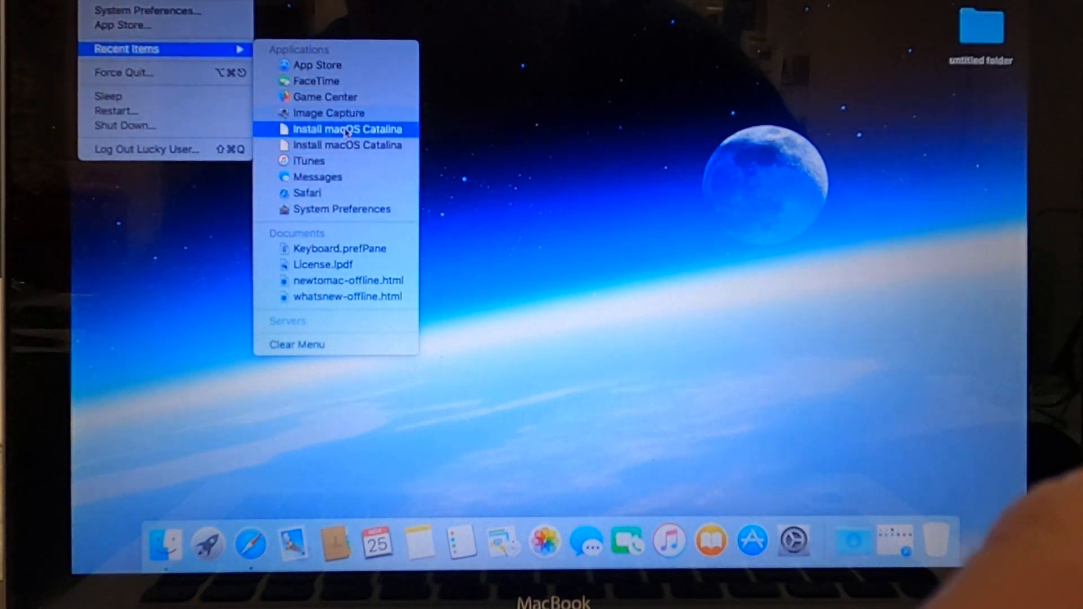
mouse_move(461, 143)
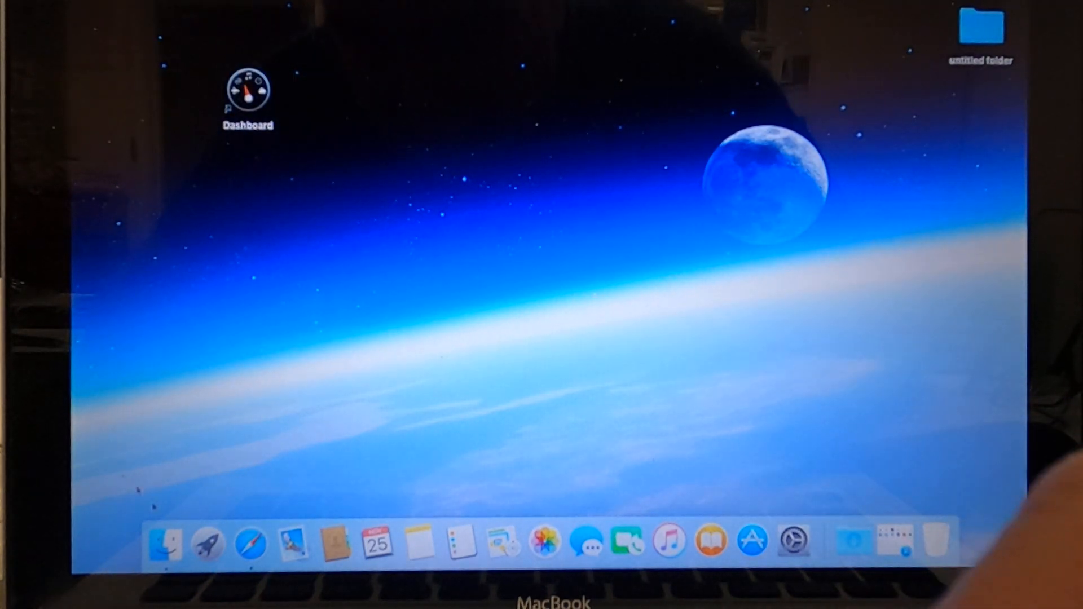
mouse_move(163, 541)
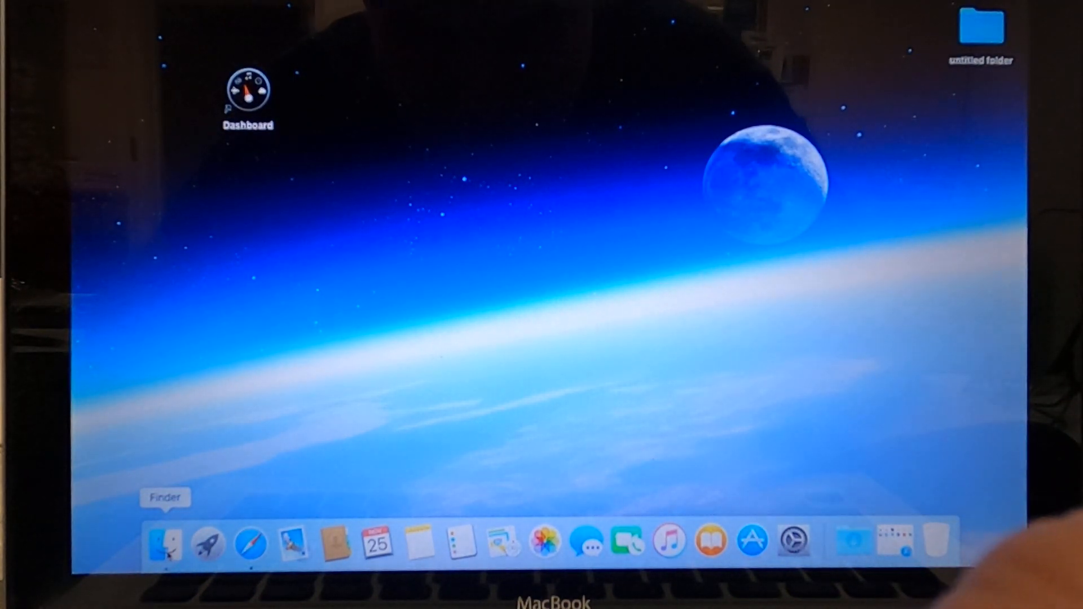
mouse_move(250, 543)
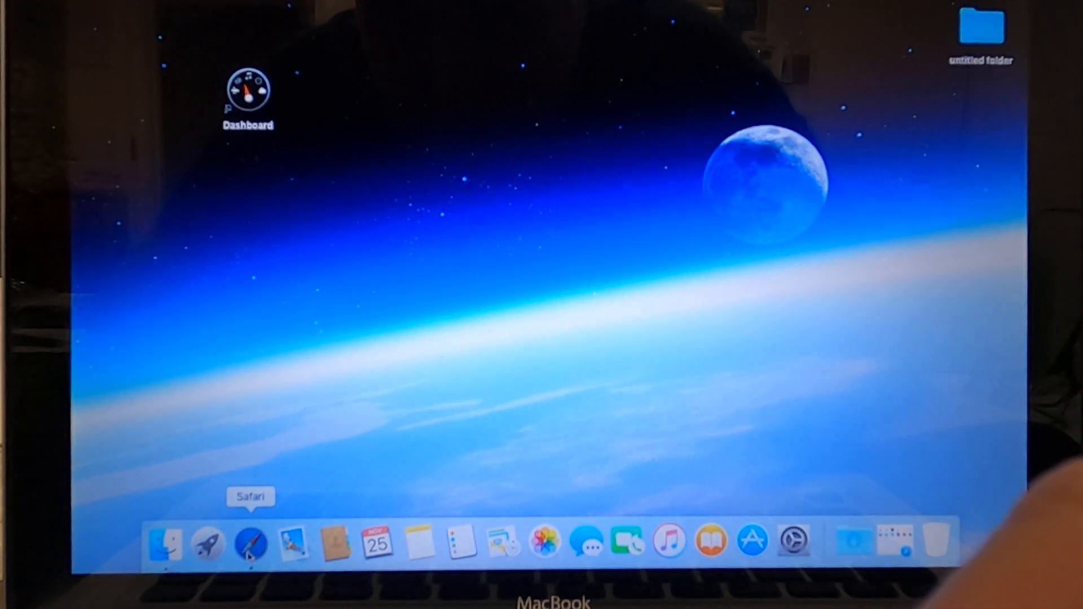
click(248, 540)
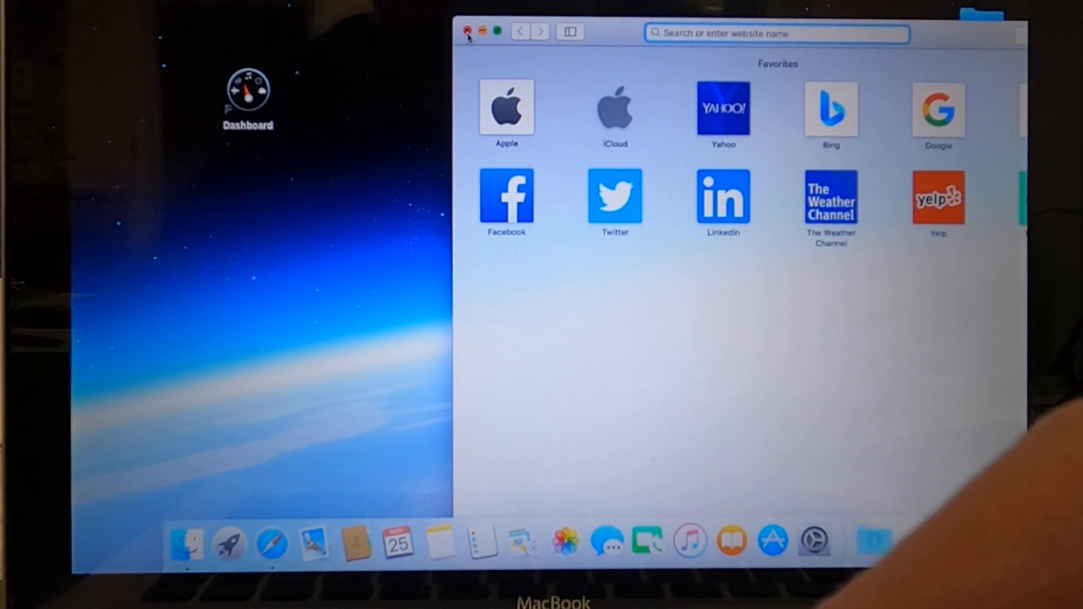
click(467, 32)
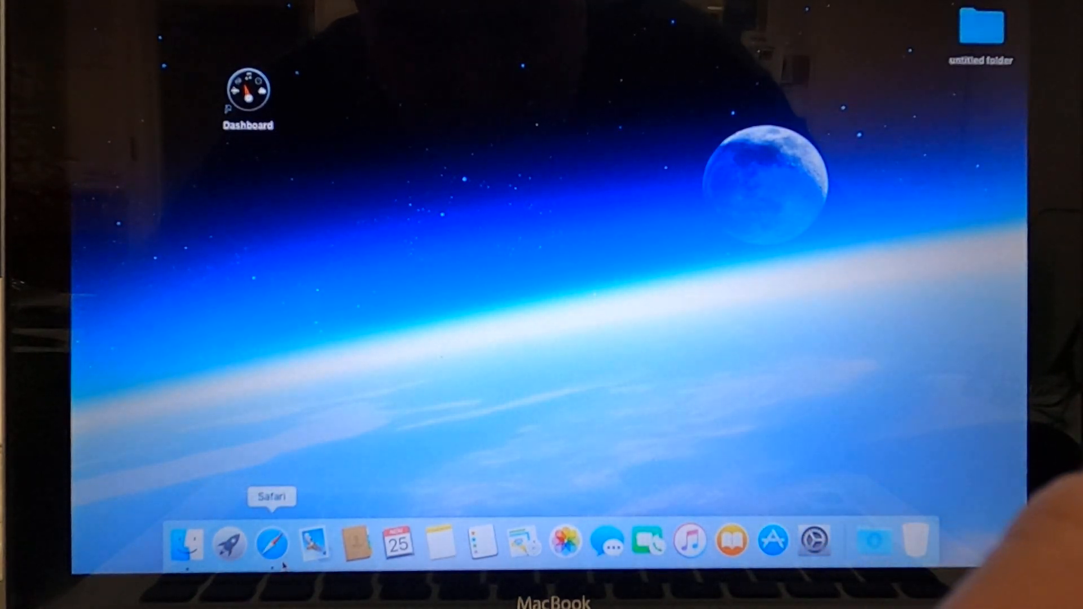
mouse_move(873, 541)
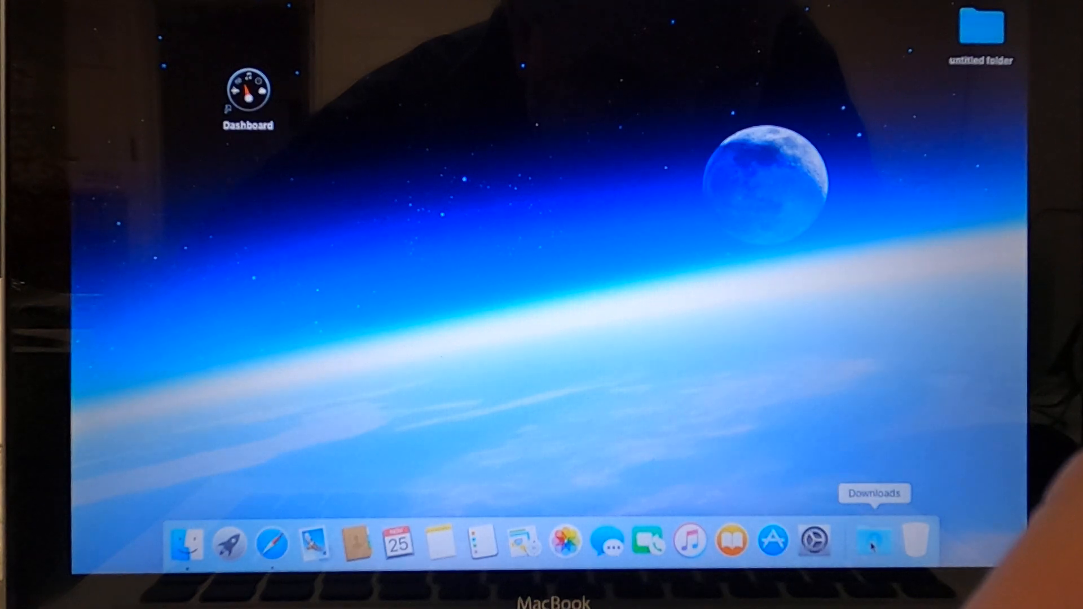
mouse_move(272, 543)
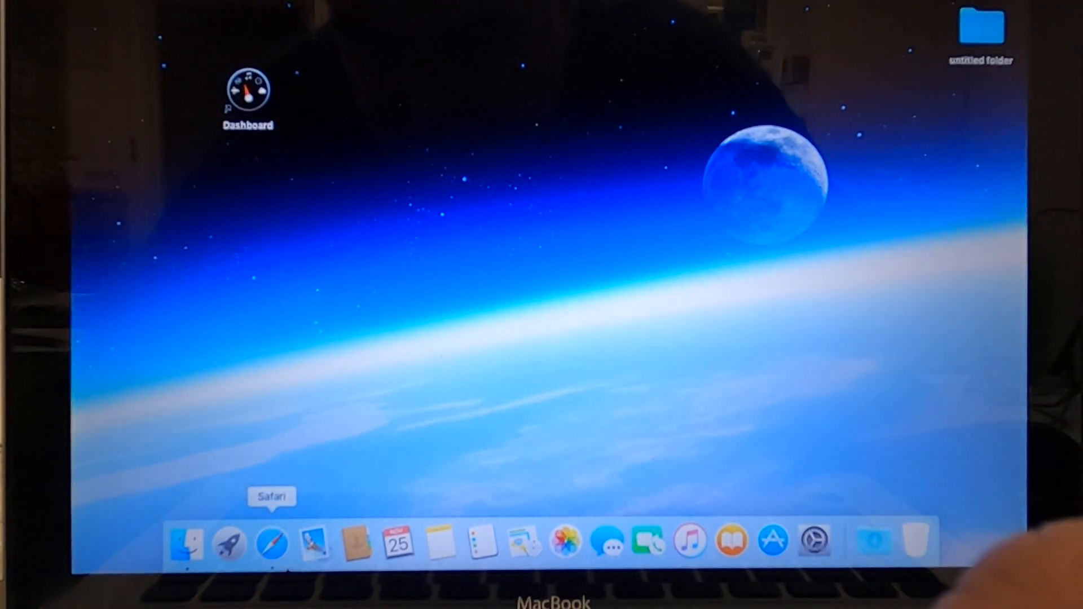
click(271, 540)
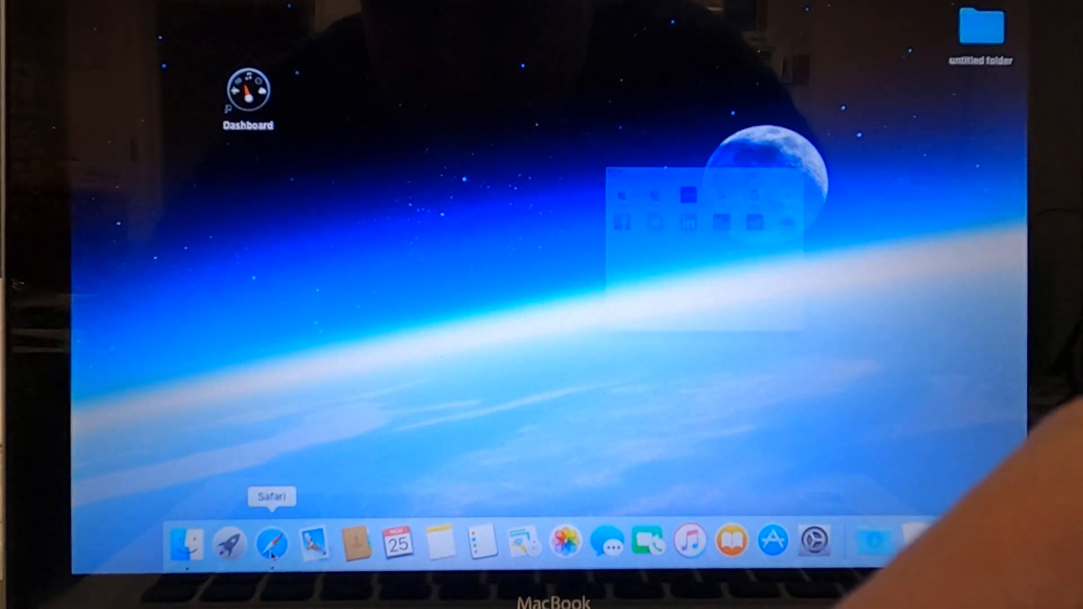
click(269, 541)
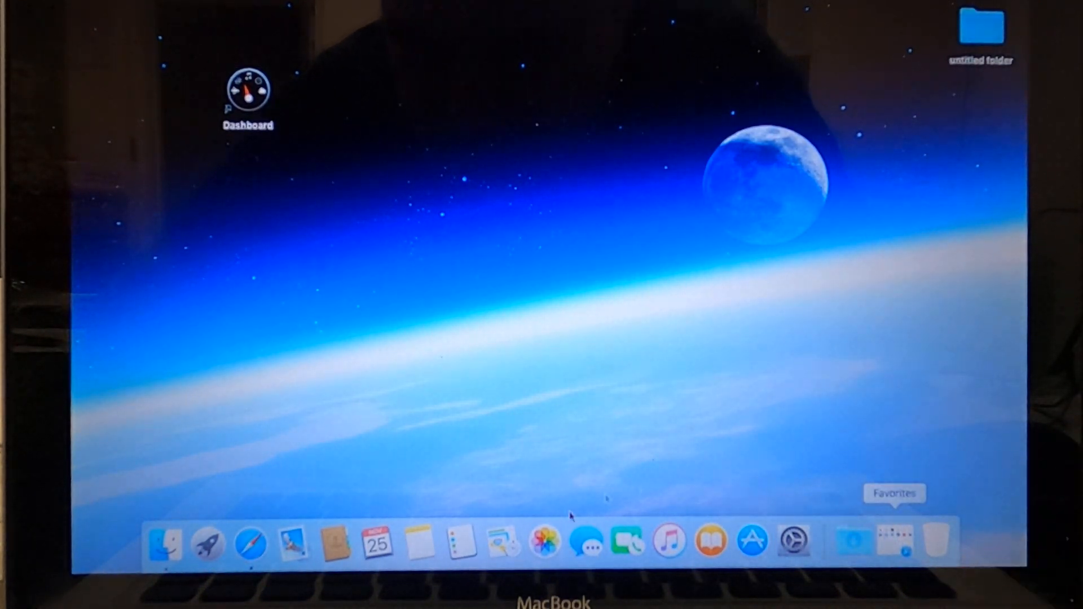
mouse_move(251, 543)
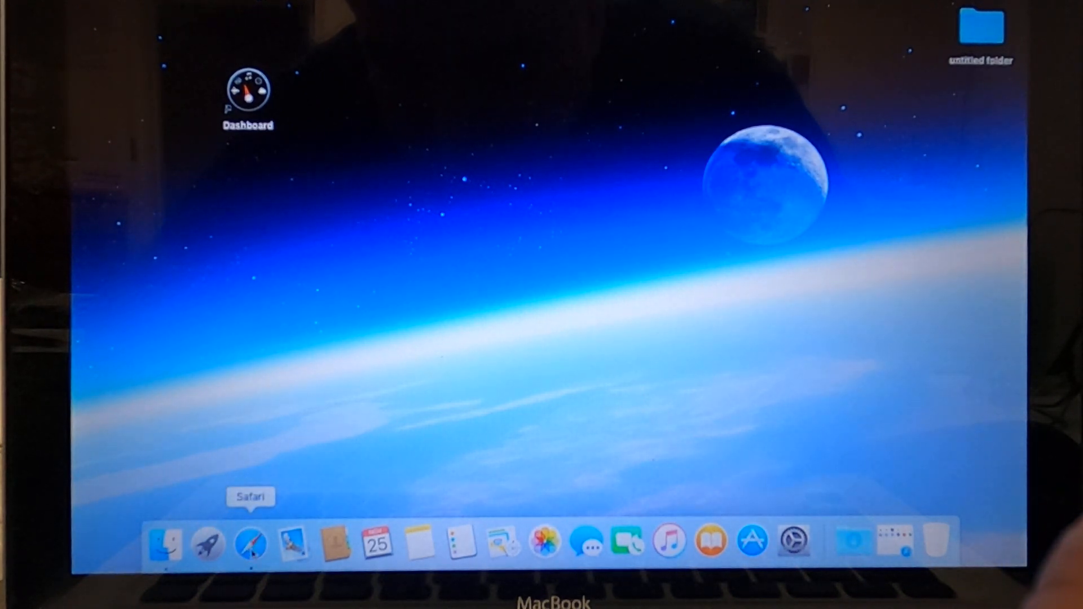
mouse_move(936, 539)
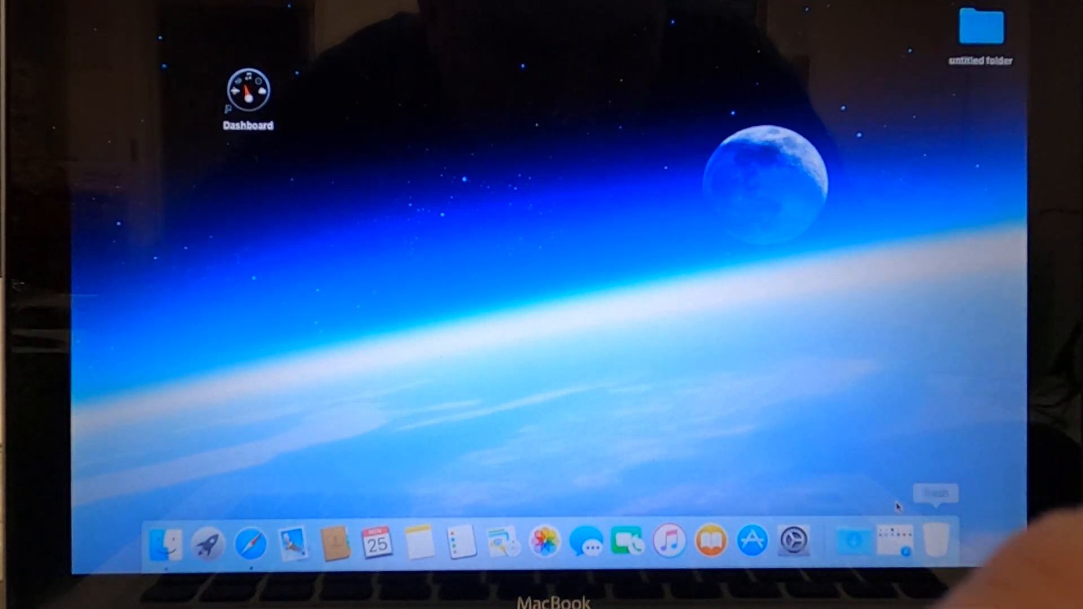
mouse_move(294, 540)
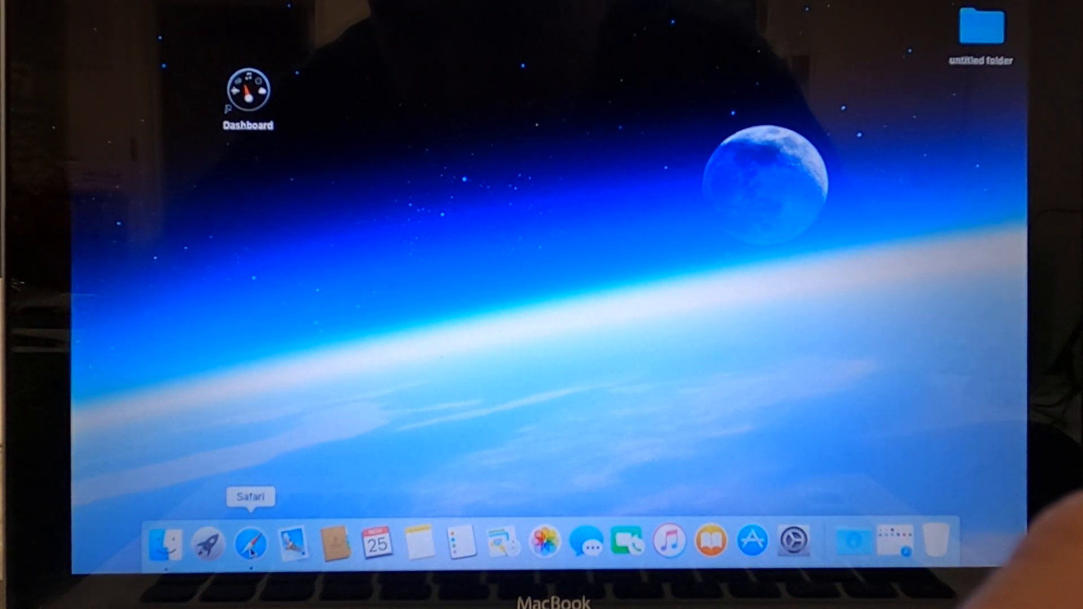
Restore the minimized Safari Favorites window from the Dock.
click(248, 540)
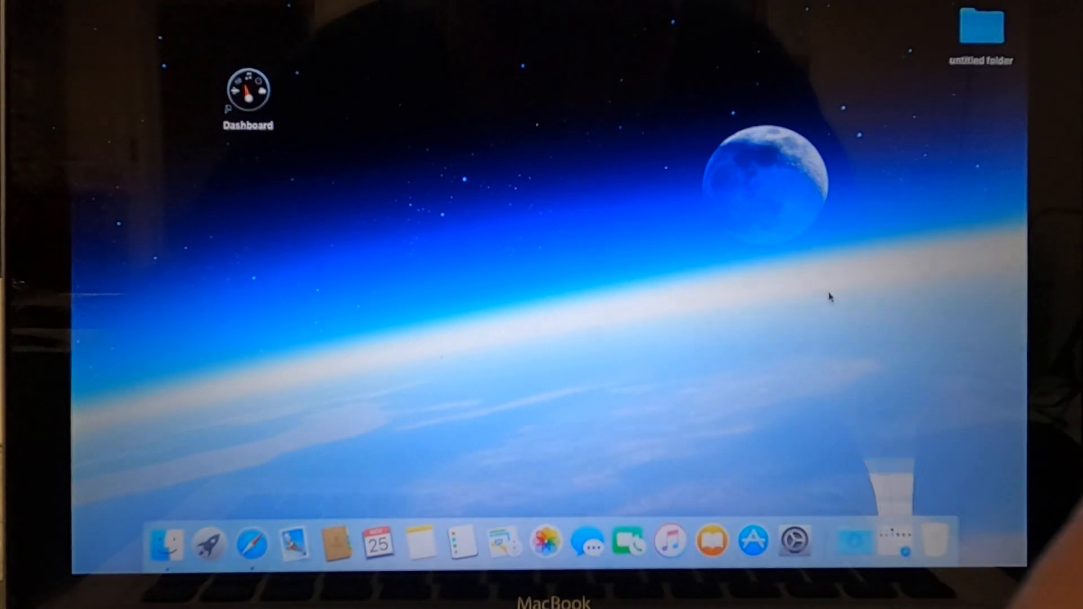
mouse_move(895, 539)
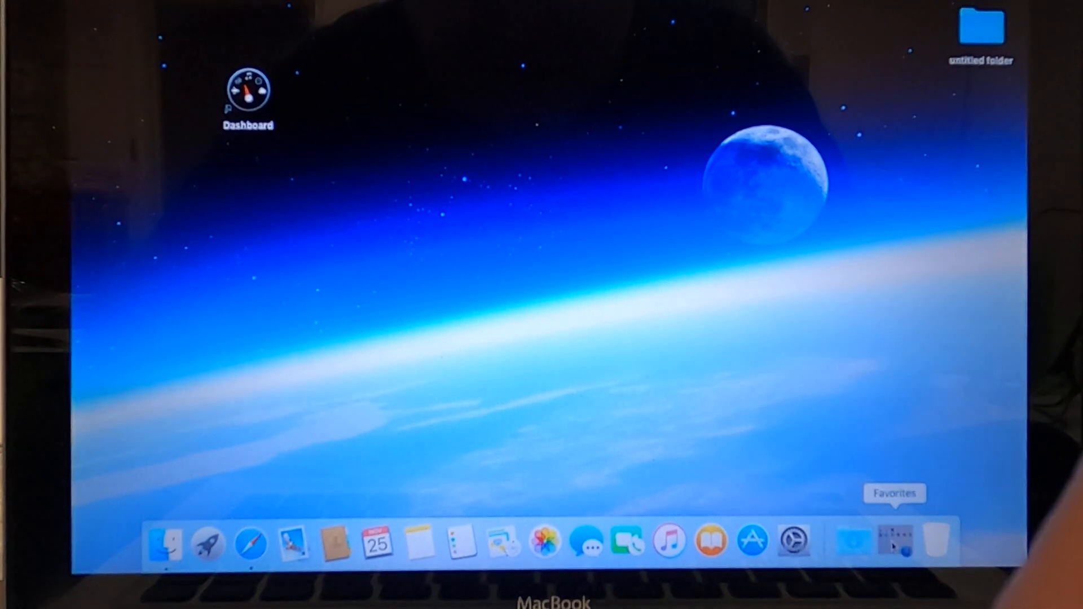
click(249, 543)
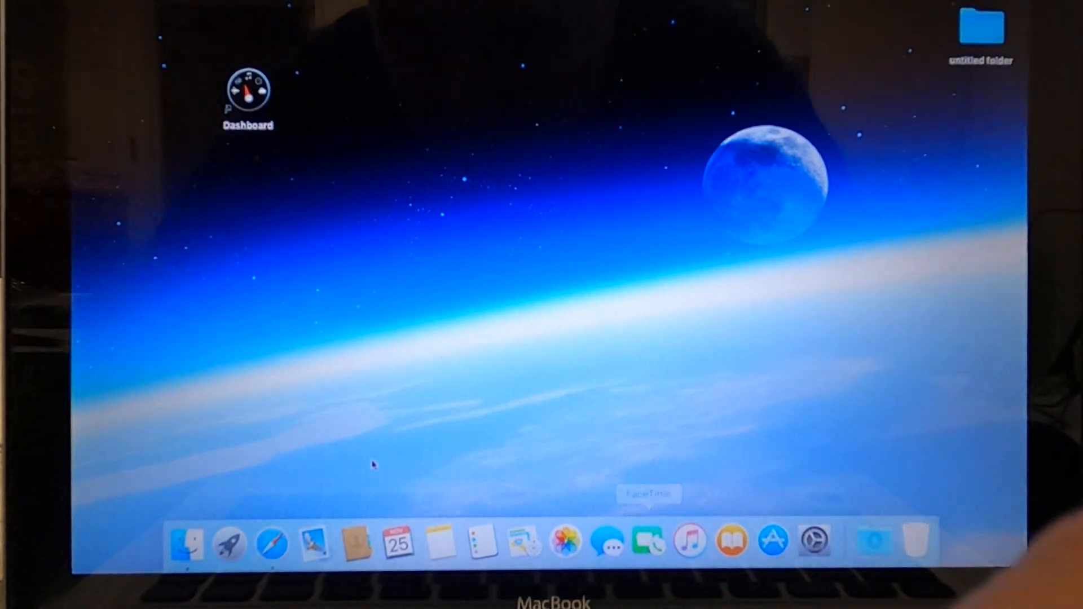
mouse_move(271, 542)
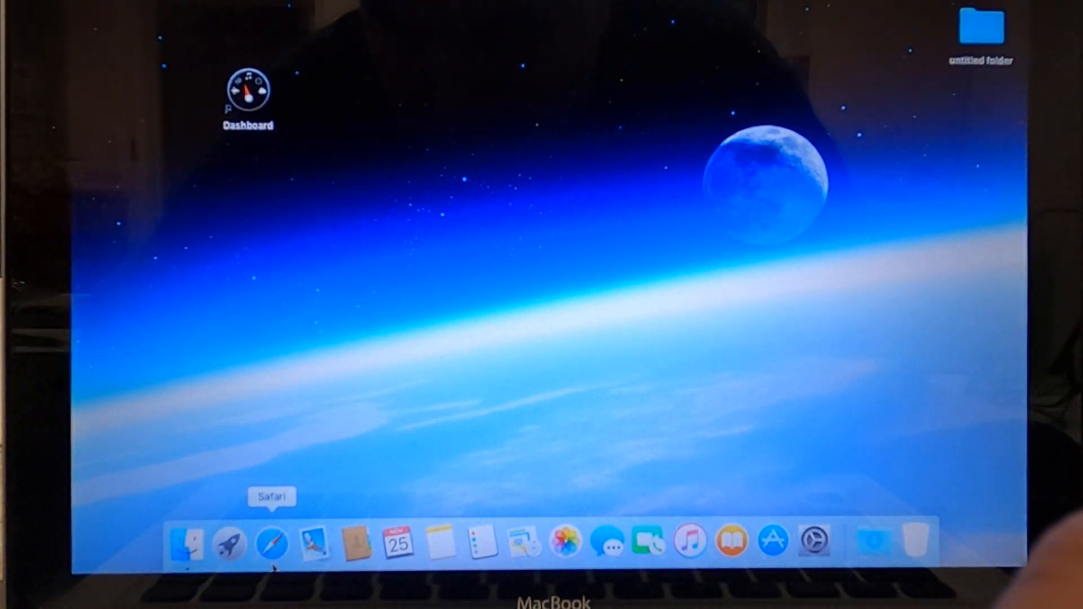